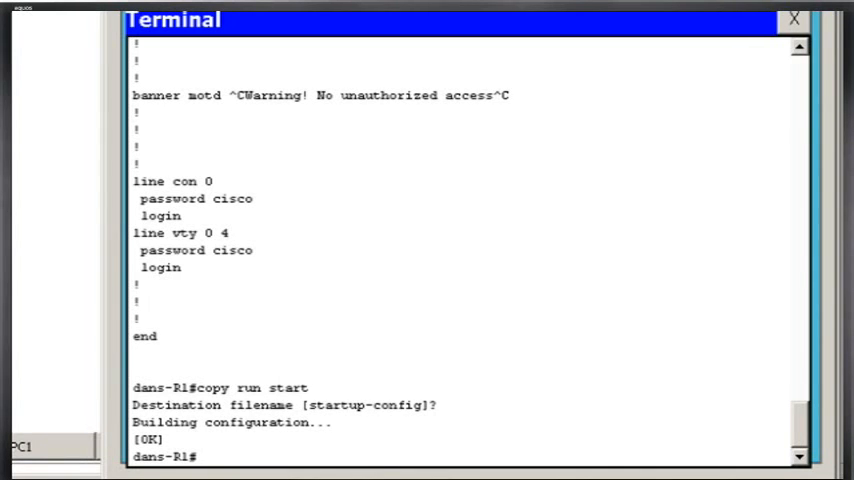
{"action": "mouse_move", "coordinate": [740, 321]}
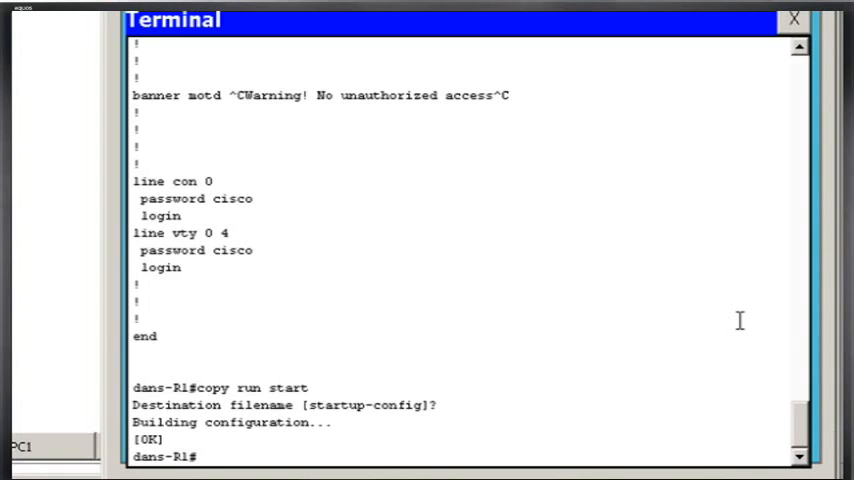
{"action": "mouse_move", "coordinate": [664, 44]}
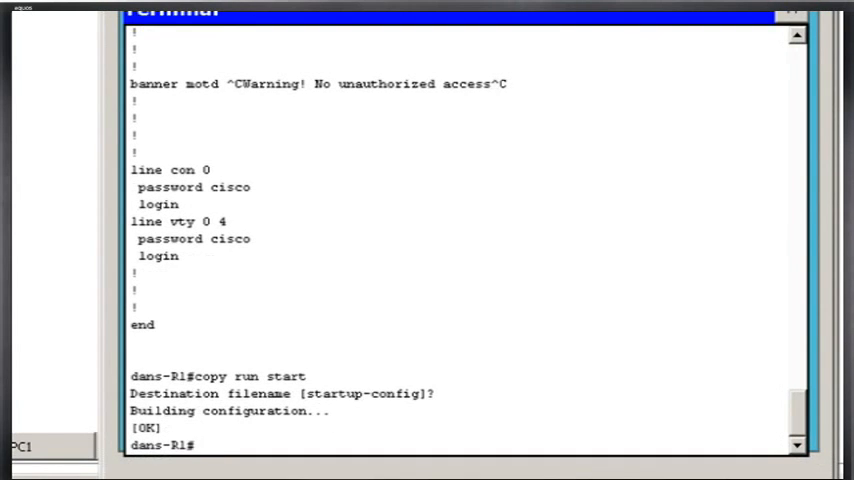
Step: Run show run and page through the router's full running configuration to the end line
{"action": "type", "text": "show run"}
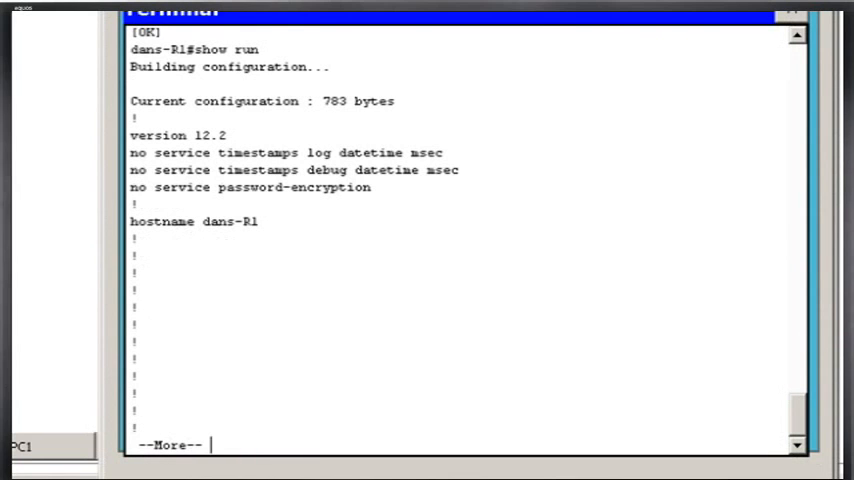
{"action": "mouse_move", "coordinate": [282, 329]}
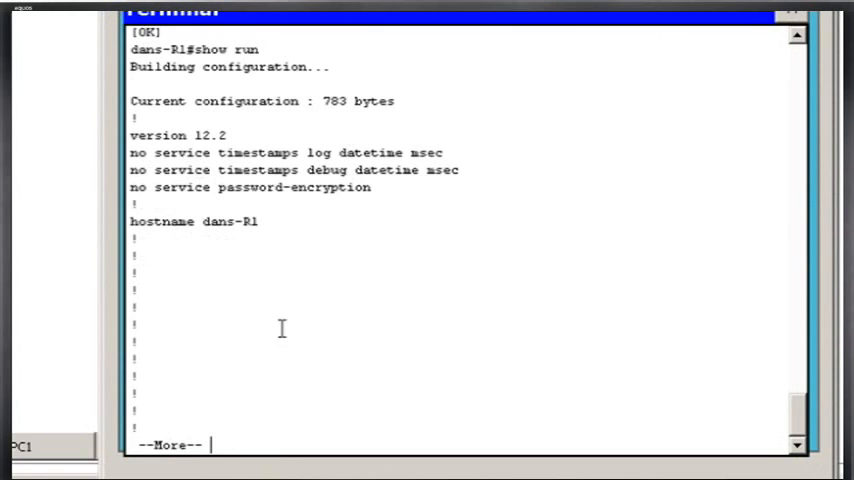
{"action": "key", "text": "space"}
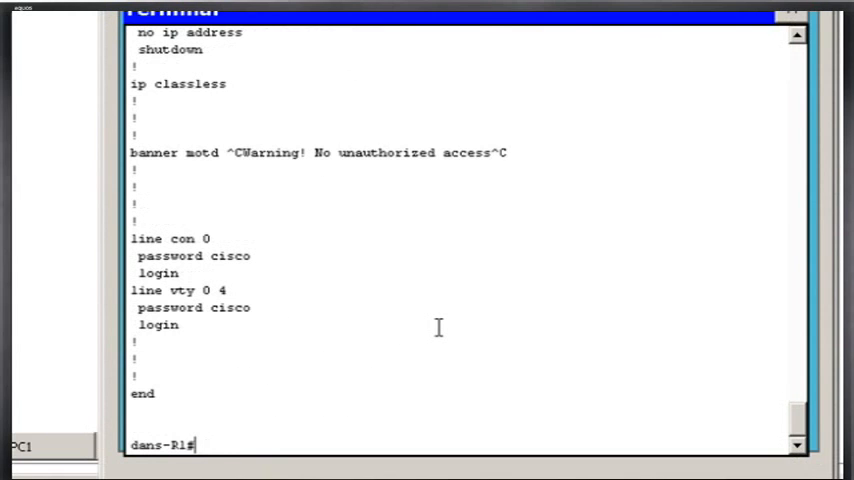
{"action": "mouse_move", "coordinate": [672, 45]}
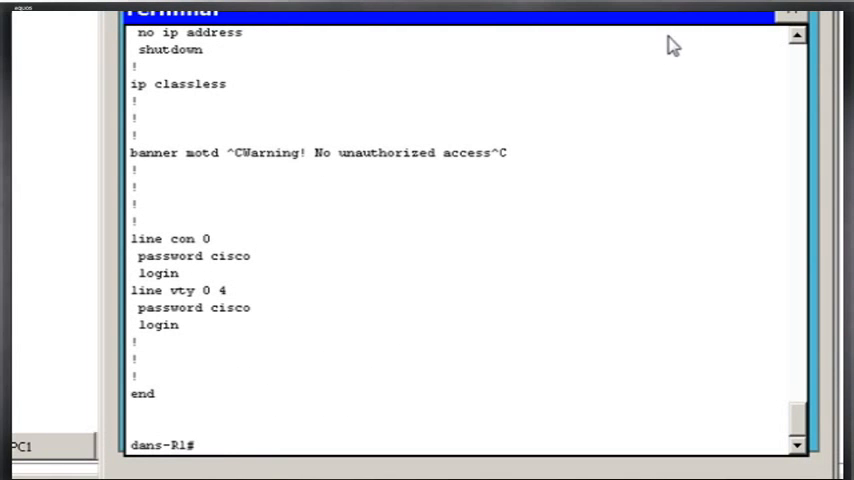
{"action": "mouse_move", "coordinate": [214, 332]}
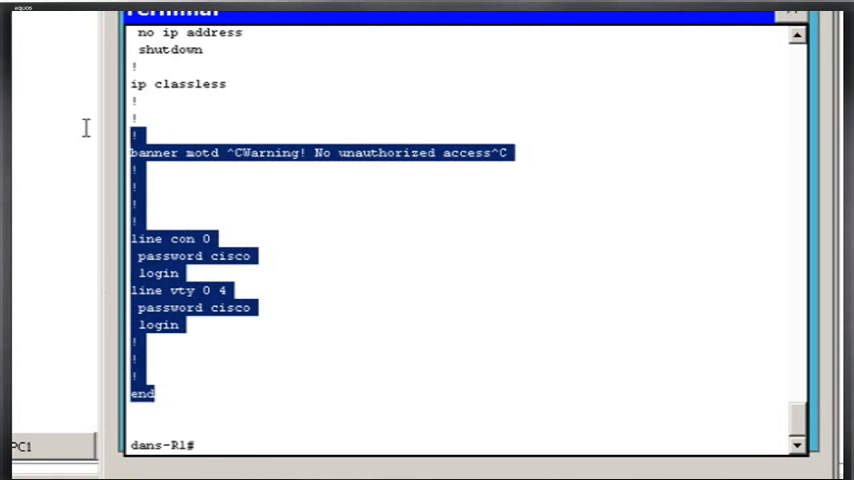
Step: Copy the configuration text from the hostname dans-R1 line down to end
{"action": "scroll", "scroll_direction": "up", "scroll_amount": 3}
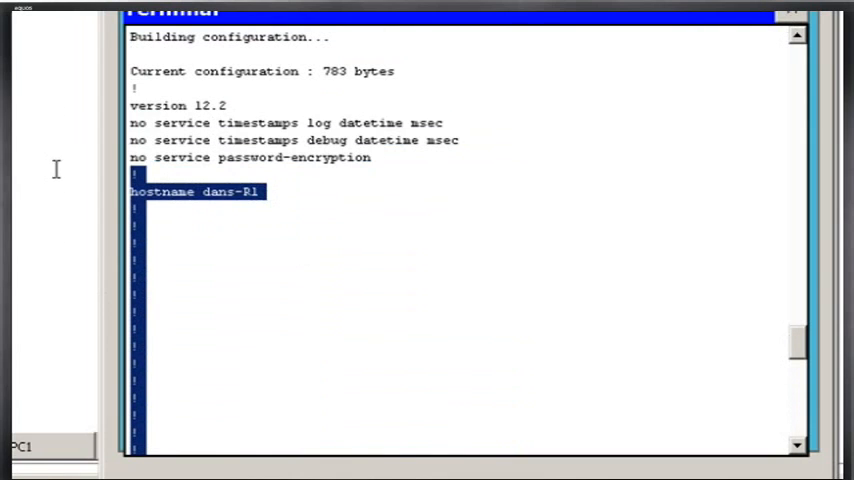
{"action": "mouse_move", "coordinate": [203, 207]}
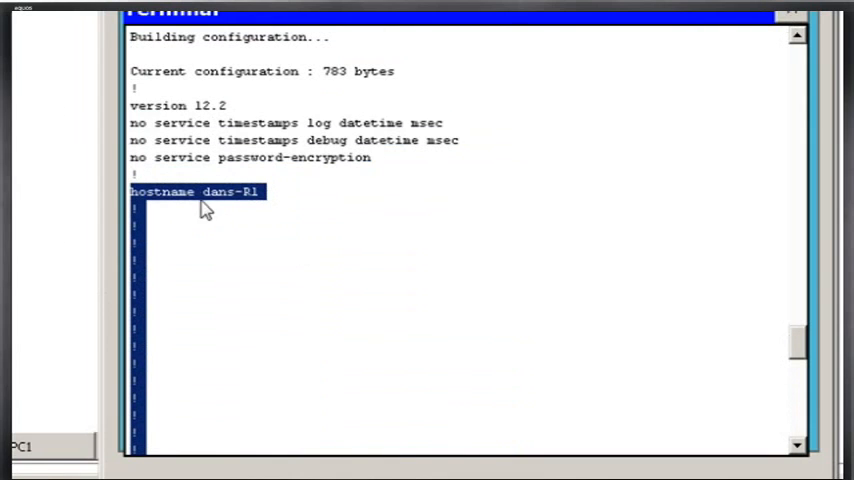
{"action": "mouse_move", "coordinate": [225, 196]}
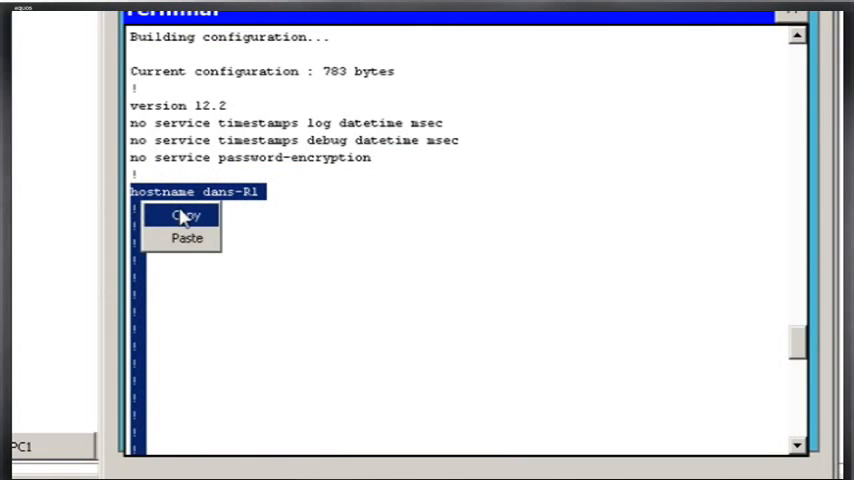
{"action": "left_click", "coordinate": [186, 215]}
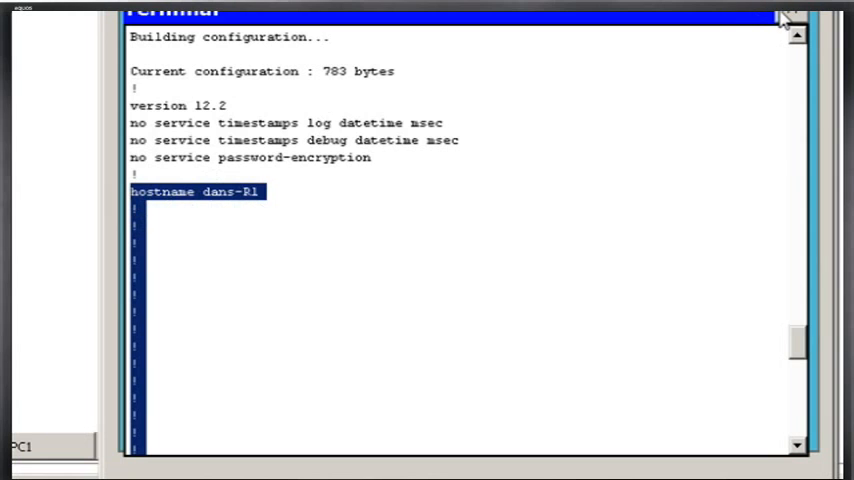
Step: Paste the copied dans-R1 configuration into a new file in PC1's Text Editor
{"action": "left_click", "coordinate": [789, 15]}
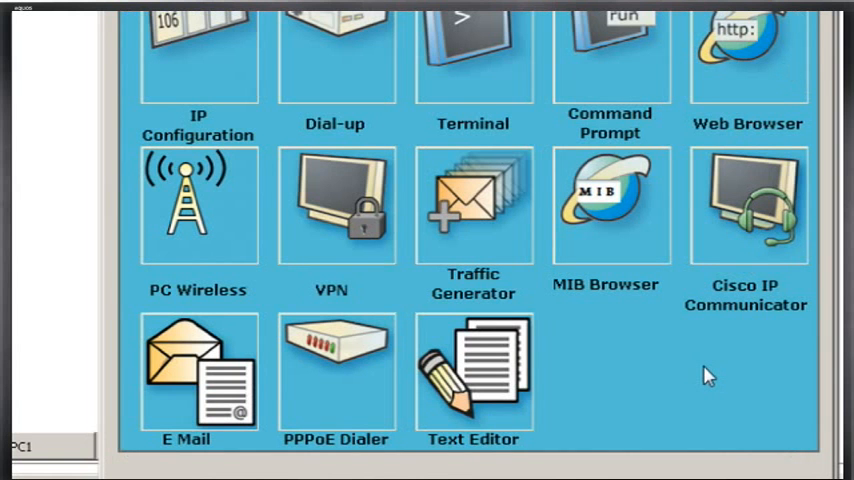
{"action": "mouse_move", "coordinate": [703, 370]}
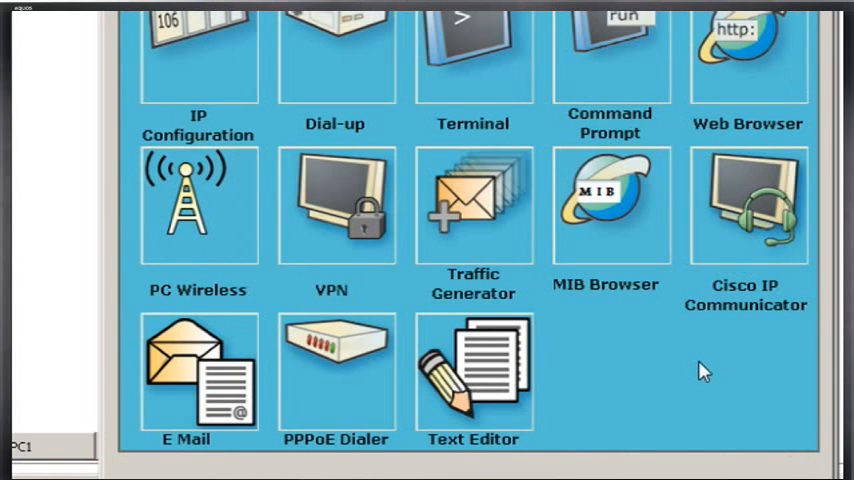
{"action": "mouse_move", "coordinate": [422, 333]}
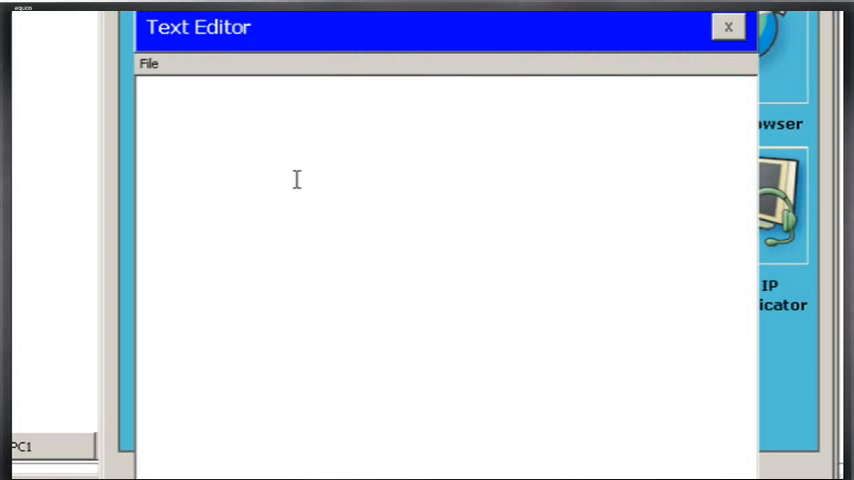
{"action": "left_click", "coordinate": [149, 64]}
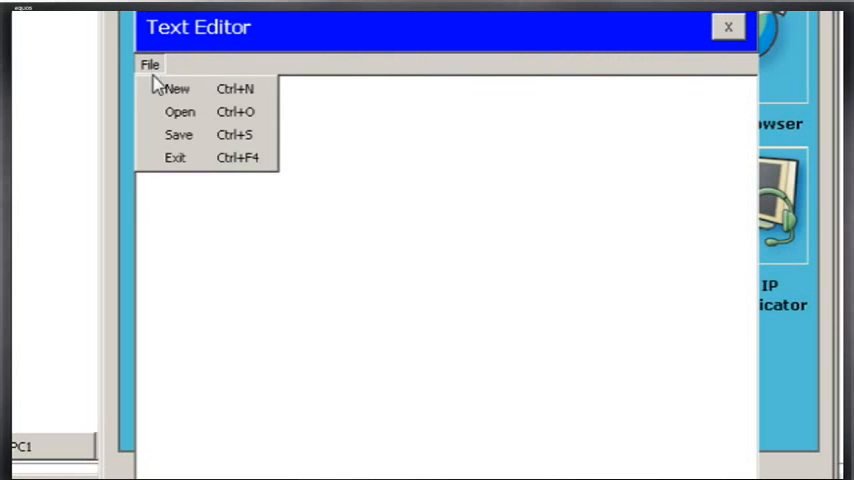
{"action": "left_click", "coordinate": [176, 89]}
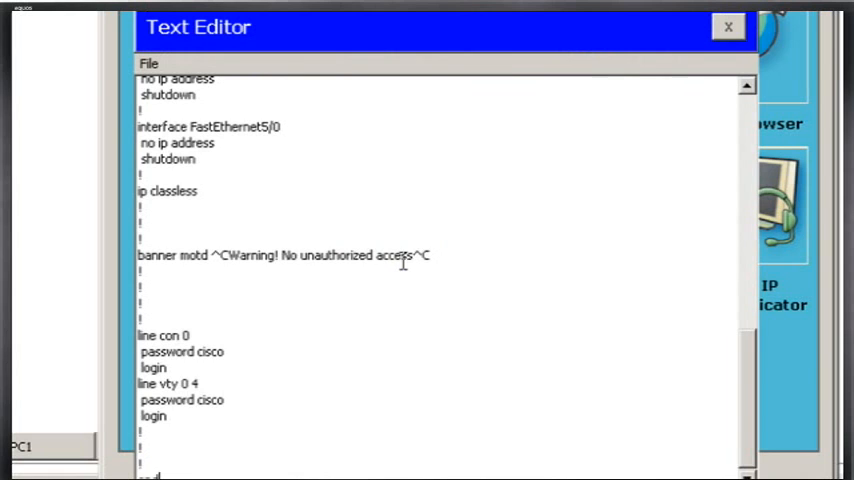
{"action": "scroll", "scroll_direction": "up", "scroll_amount": 3}
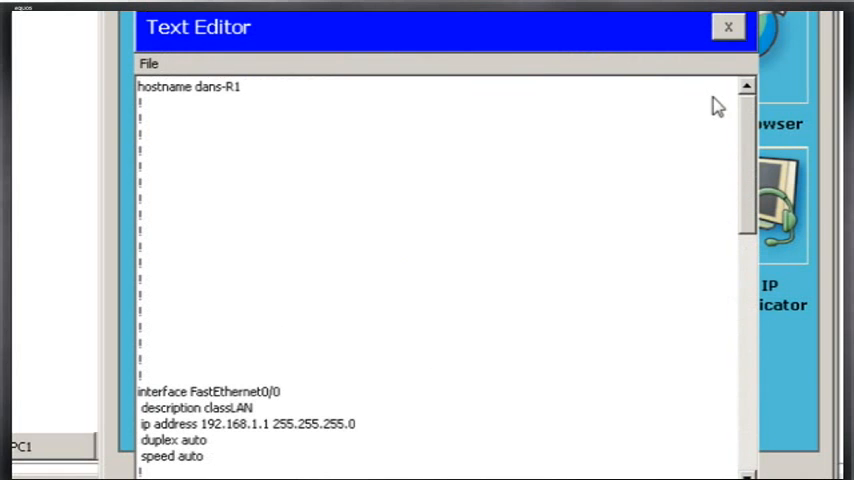
{"action": "mouse_move", "coordinate": [588, 33]}
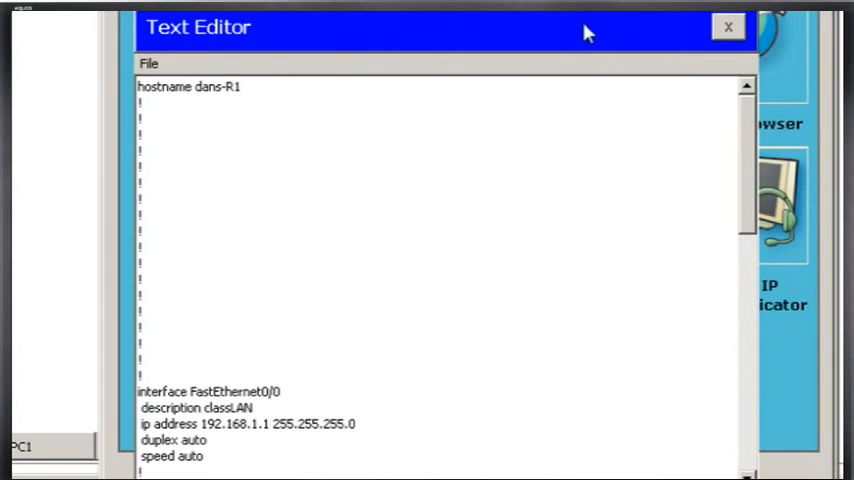
{"action": "mouse_move", "coordinate": [751, 181]}
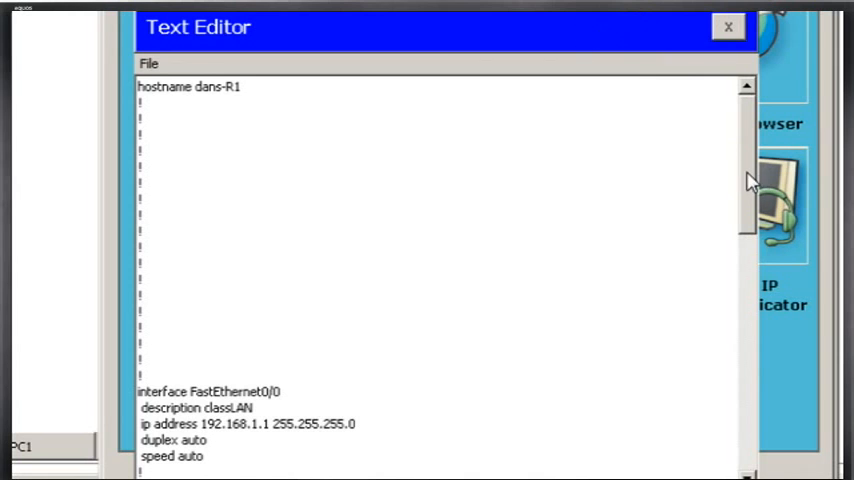
Step: Replace the ^C delimiters on the banner motd line with # characters
{"action": "scroll", "scroll_direction": "down", "scroll_amount": 3}
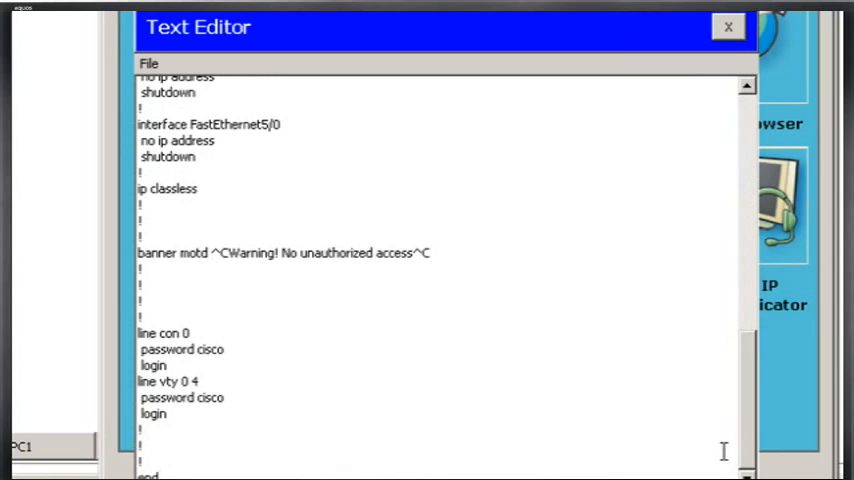
{"action": "mouse_move", "coordinate": [218, 248]}
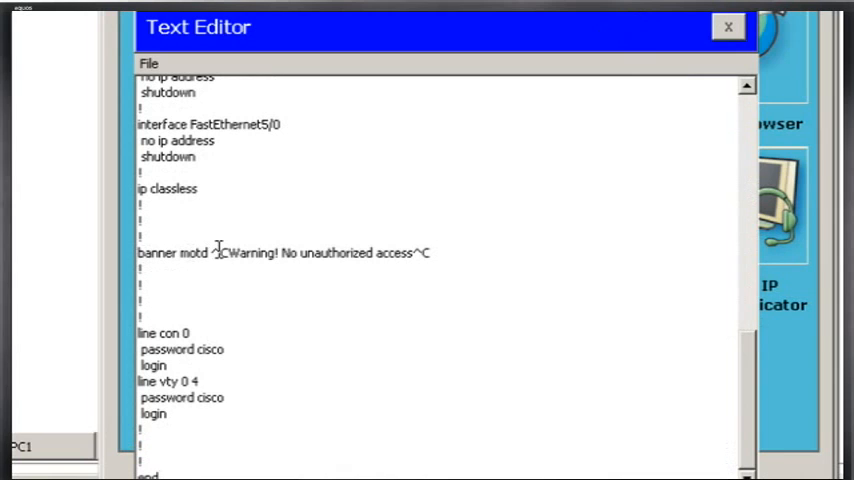
{"action": "mouse_move", "coordinate": [246, 291]}
{"action": "type", "text": "#"}
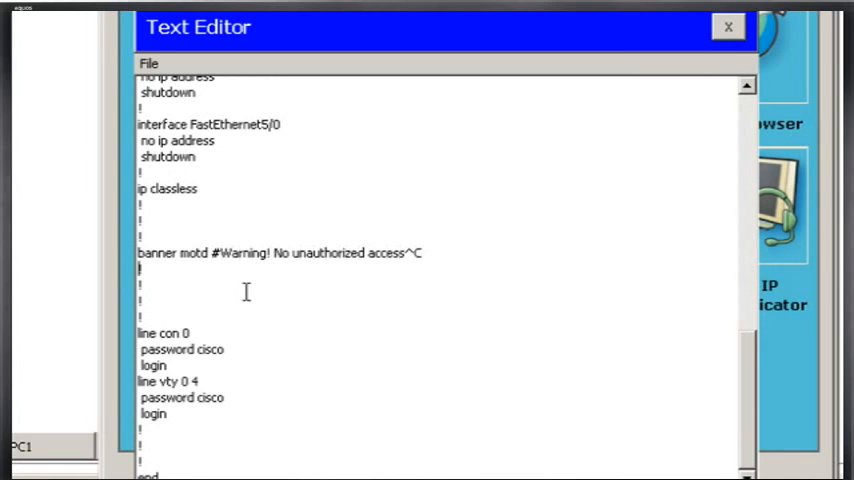
{"action": "left_click", "coordinate": [423, 253]}
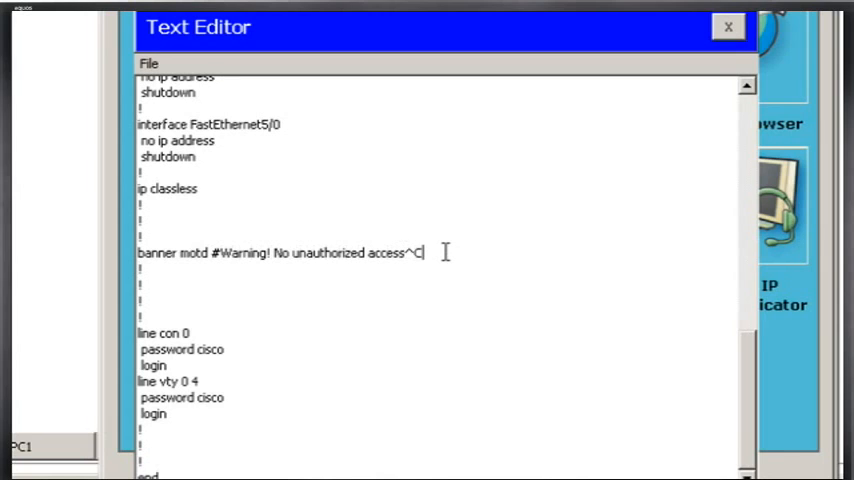
{"action": "key", "text": "Backspace"}
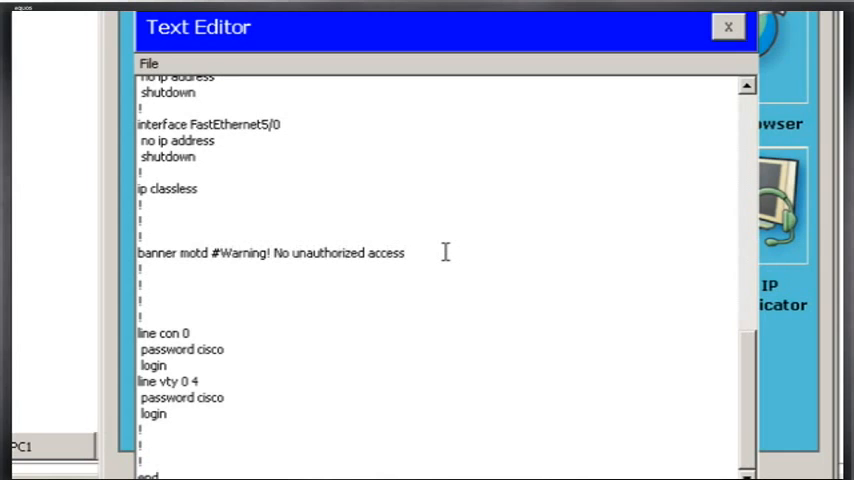
{"action": "type", "text": "#"}
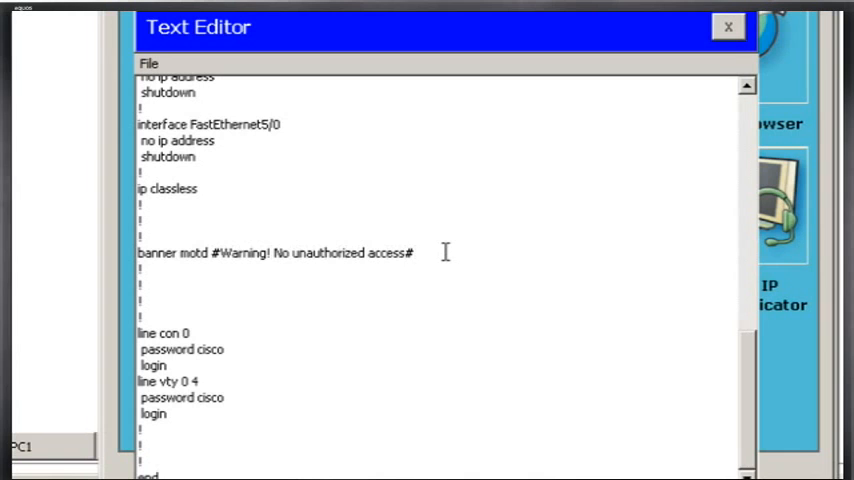
{"action": "left_click", "coordinate": [143, 108]}
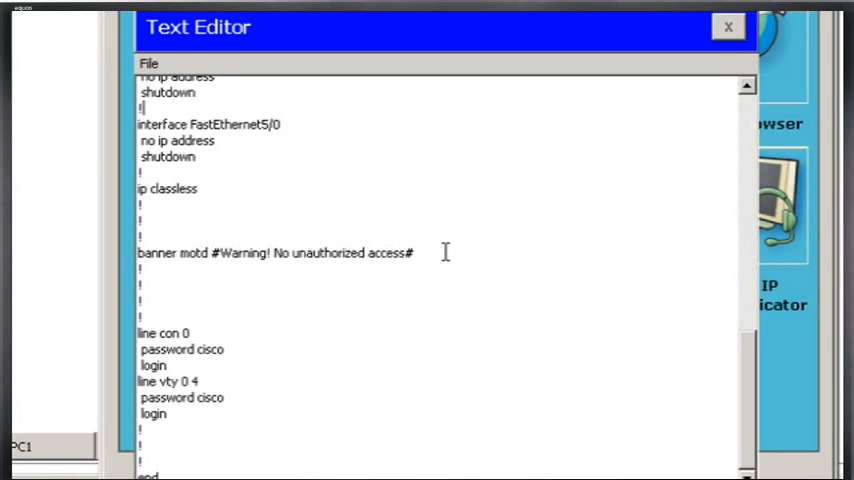
{"action": "scroll", "scroll_direction": "up", "scroll_amount": 3}
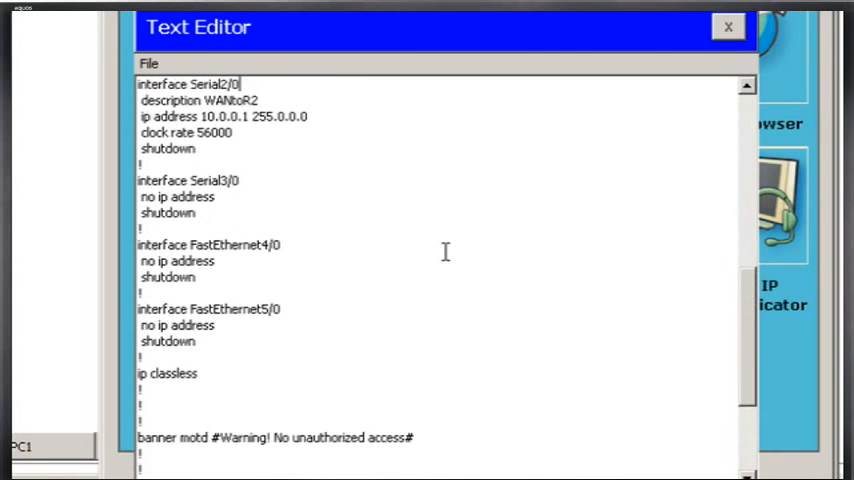
{"action": "scroll", "scroll_direction": "up", "scroll_amount": 3}
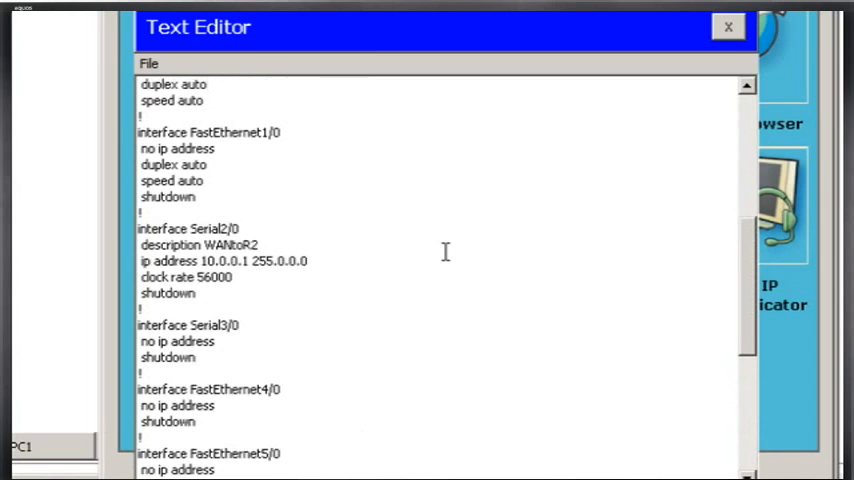
Step: Change shutdown to no shutdown under FastEthernet0/0 and Serial2/0
{"action": "scroll", "scroll_direction": "up", "scroll_amount": 3}
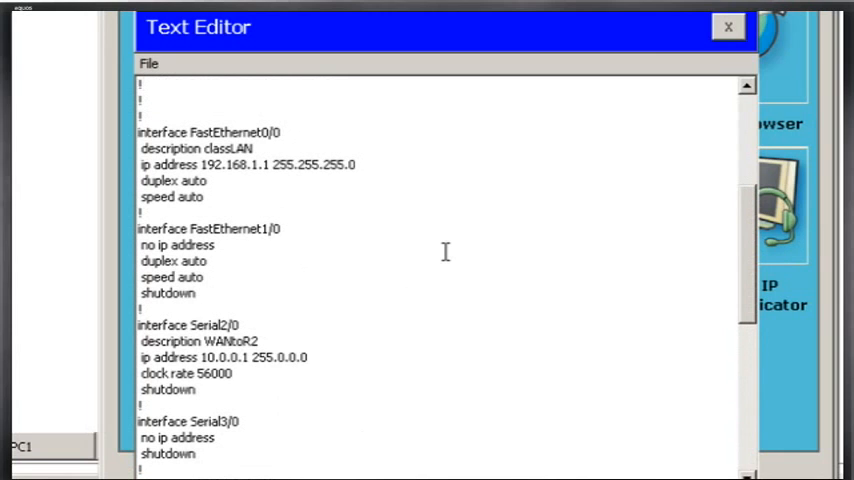
{"action": "mouse_move", "coordinate": [213, 197]}
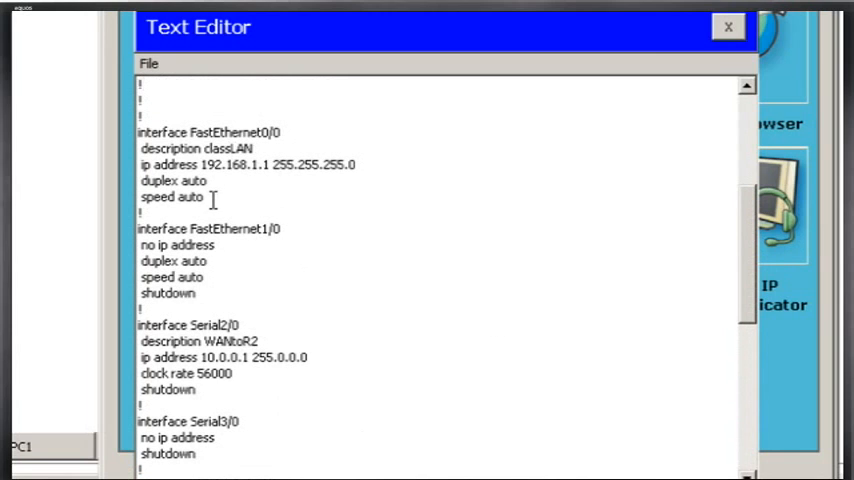
{"action": "mouse_move", "coordinate": [378, 200]}
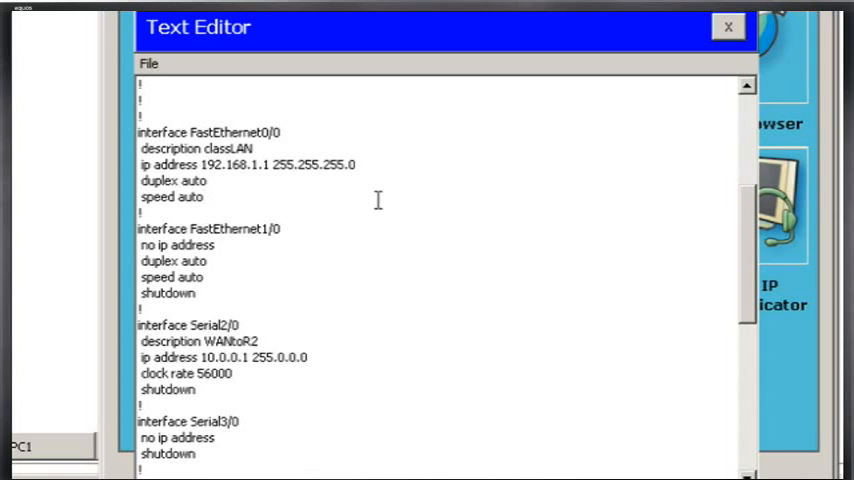
{"action": "type", "text": "no shu"}
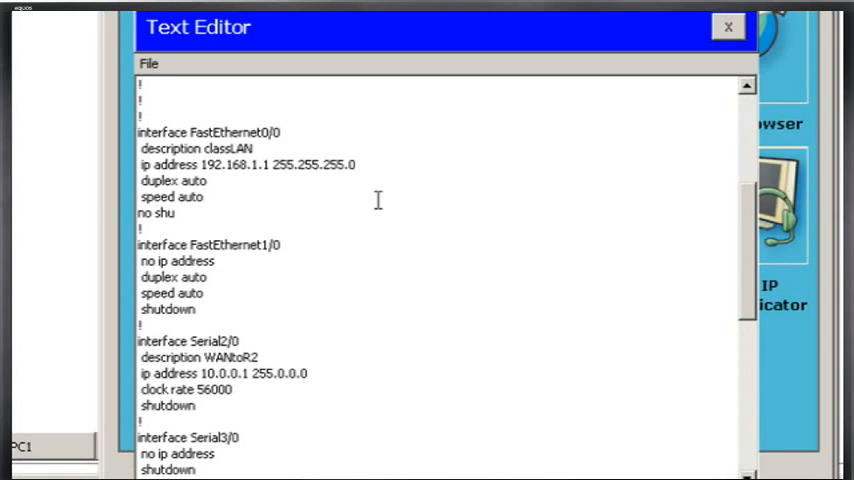
{"action": "type", "text": "tdown"}
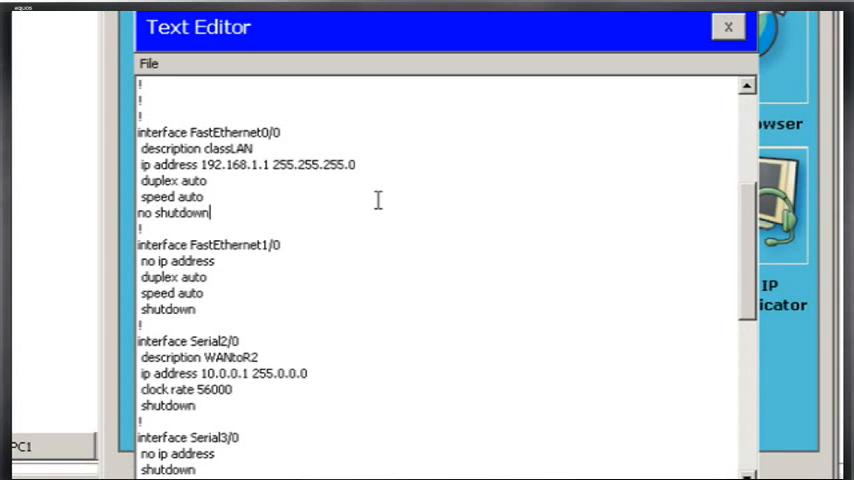
{"action": "left_click", "coordinate": [143, 325]}
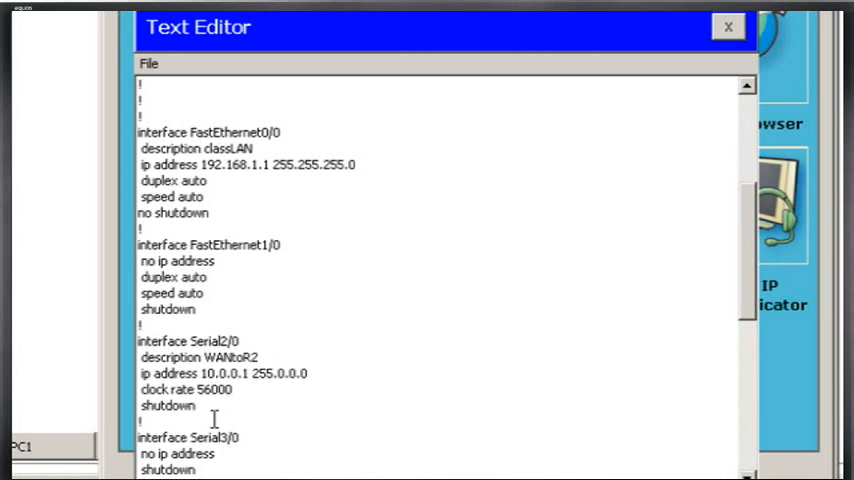
{"action": "double_click", "coordinate": [199, 357]}
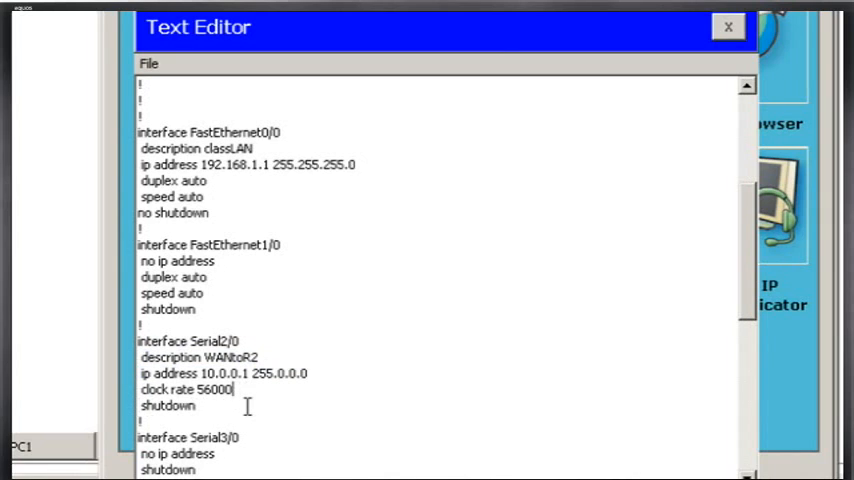
{"action": "type", "text": "no"}
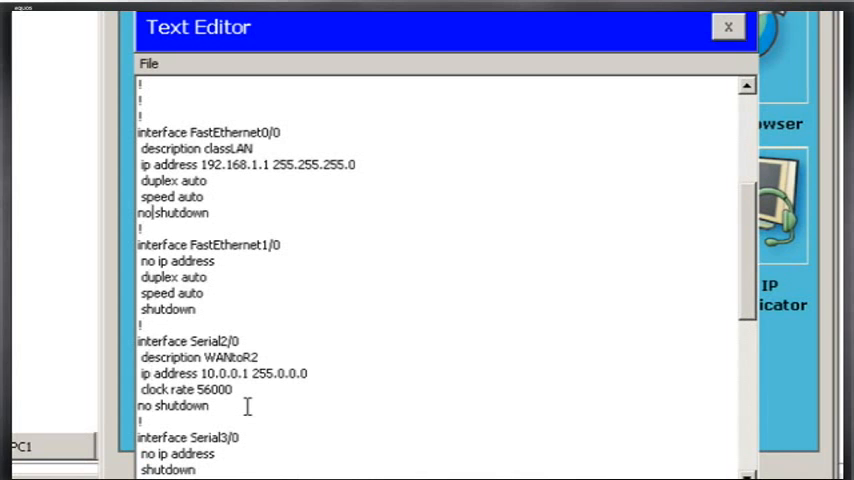
{"action": "scroll", "scroll_direction": "up", "scroll_amount": 3}
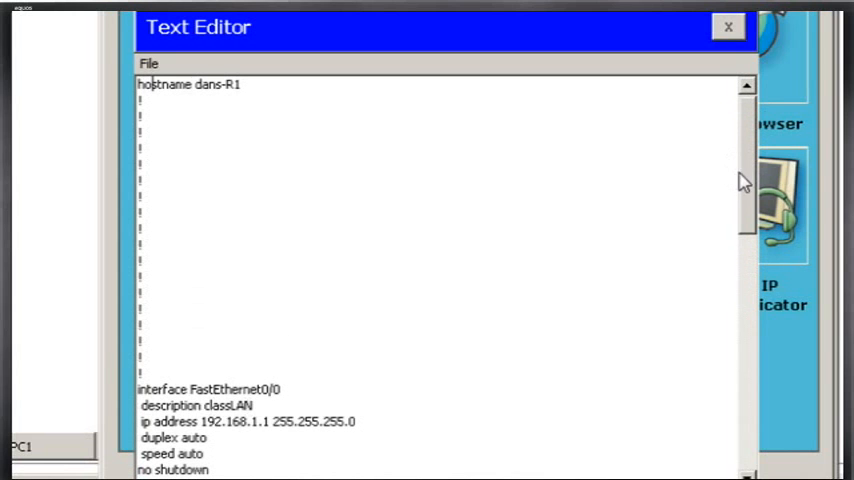
{"action": "scroll", "scroll_direction": "down", "scroll_amount": 3}
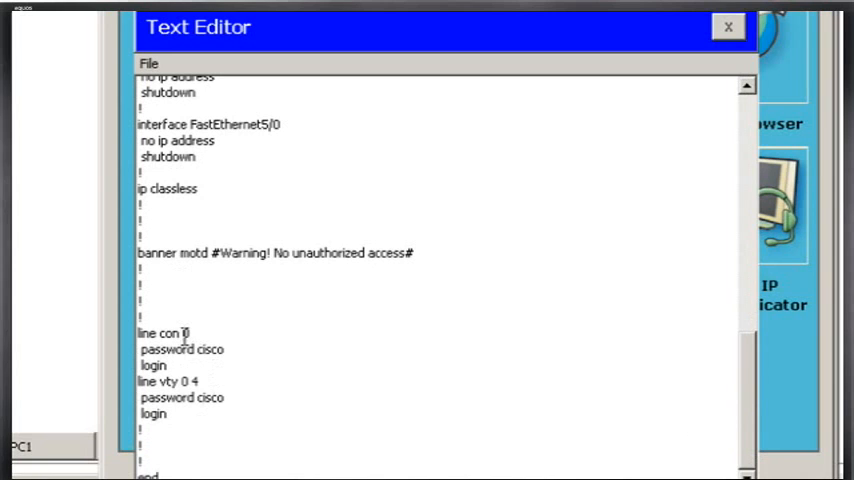
{"action": "double_click", "coordinate": [211, 349]}
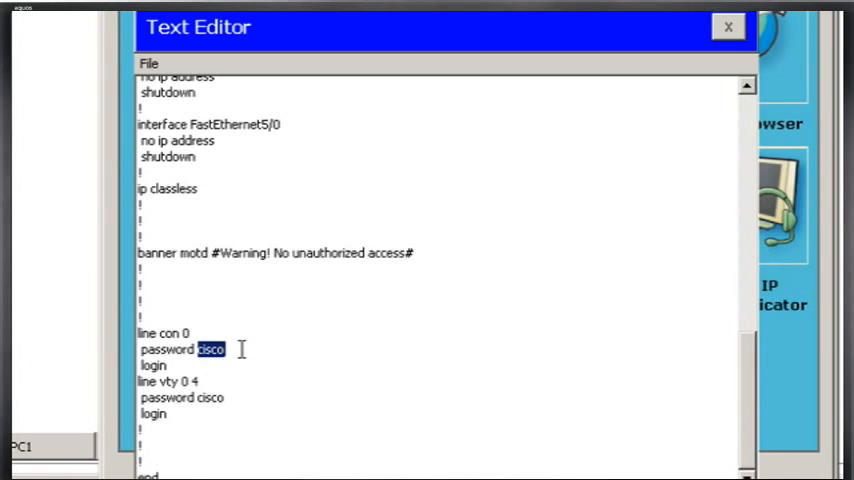
{"action": "type", "text": "password"}
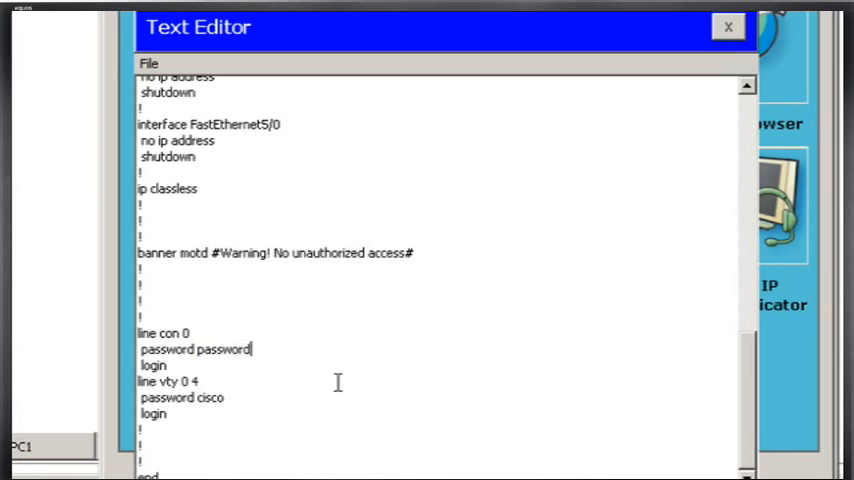
{"action": "double_click", "coordinate": [222, 349]}
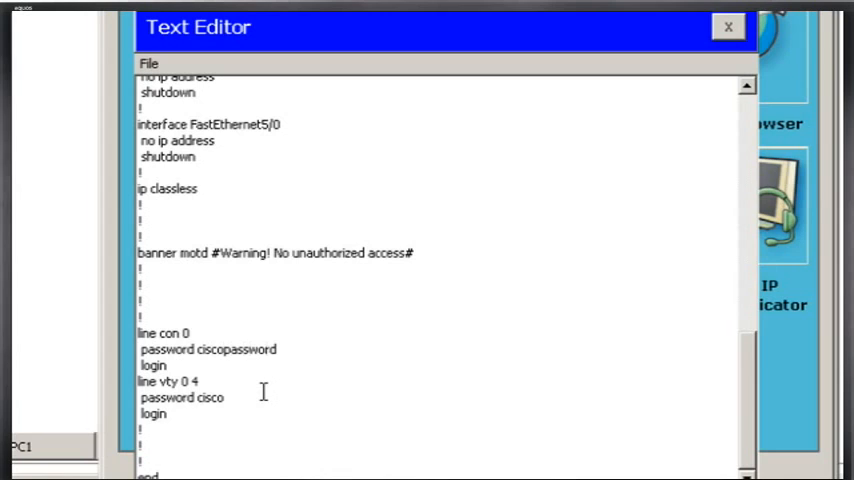
{"action": "key", "text": "BackSpace"}
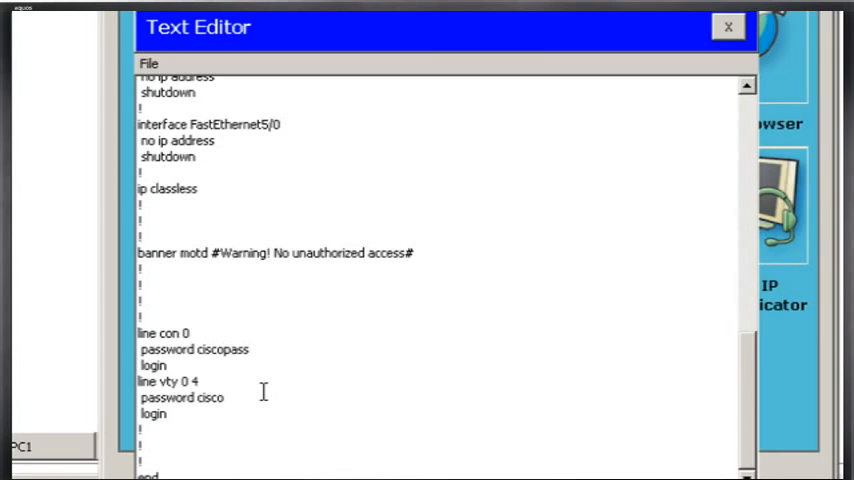
{"action": "mouse_move", "coordinate": [257, 361]}
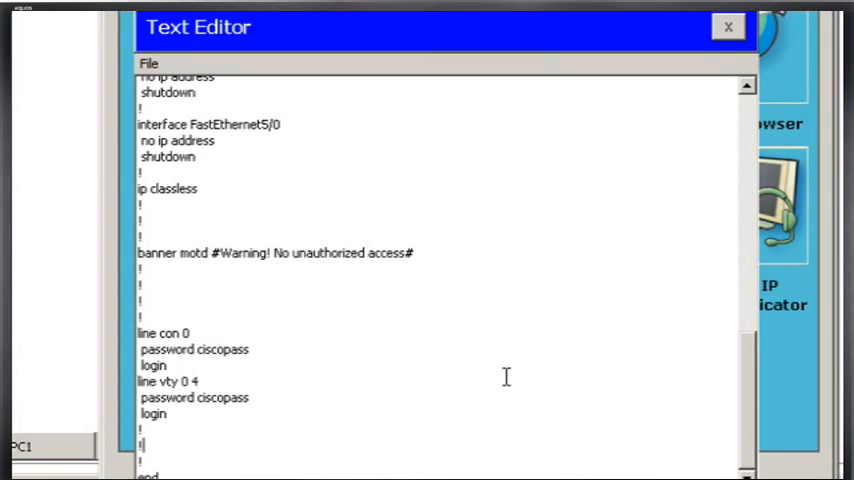
{"action": "scroll", "scroll_direction": "up", "scroll_amount": 3}
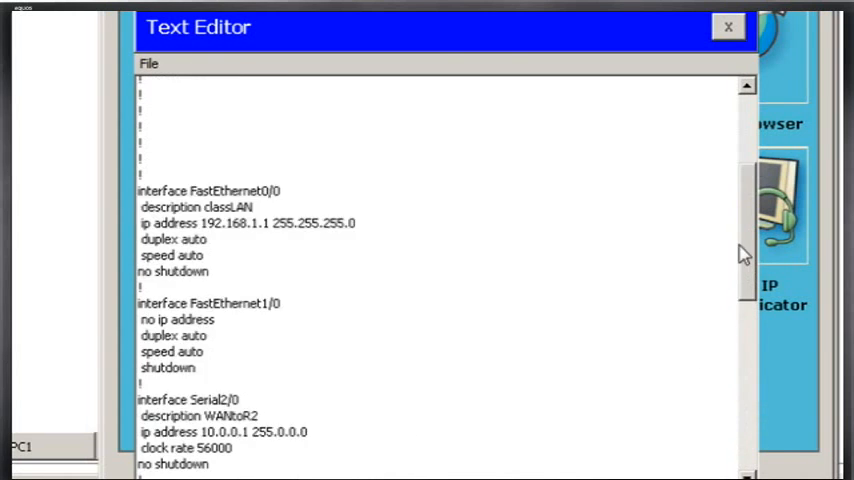
{"action": "scroll", "scroll_direction": "up", "scroll_amount": 3}
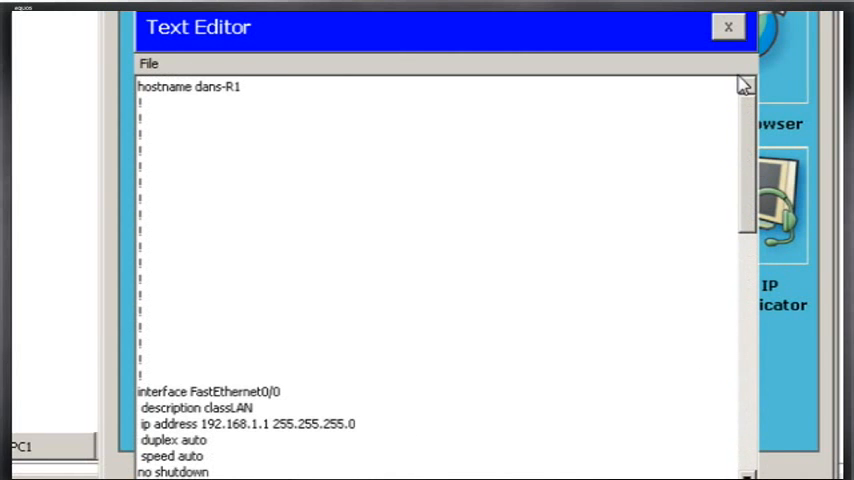
Step: Save the edited configuration on PC1 as a file named dans-config2
{"action": "left_click", "coordinate": [148, 63]}
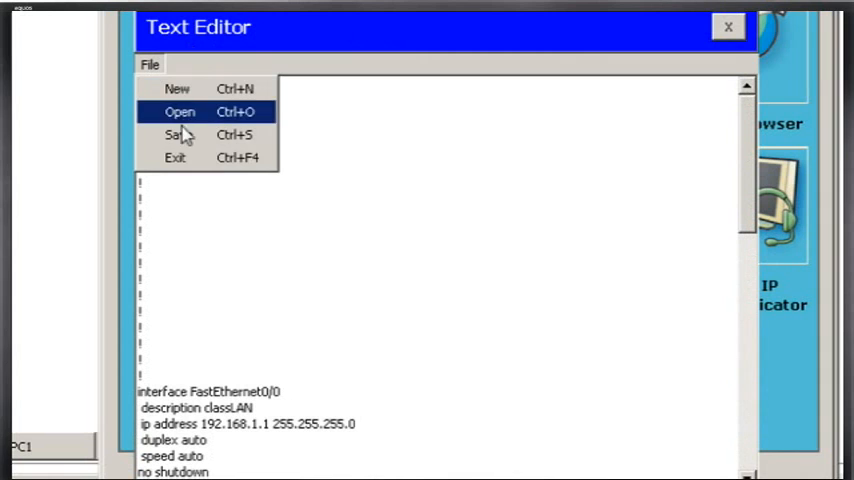
{"action": "left_click", "coordinate": [175, 135]}
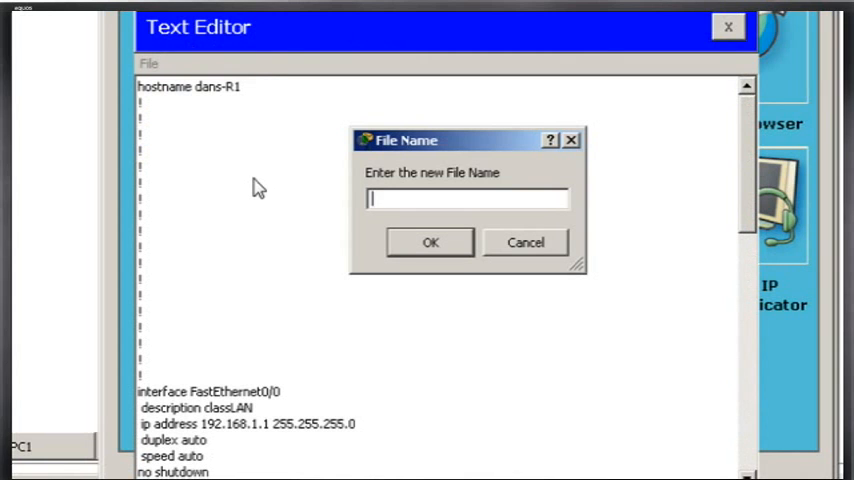
{"action": "type", "text": "dans"}
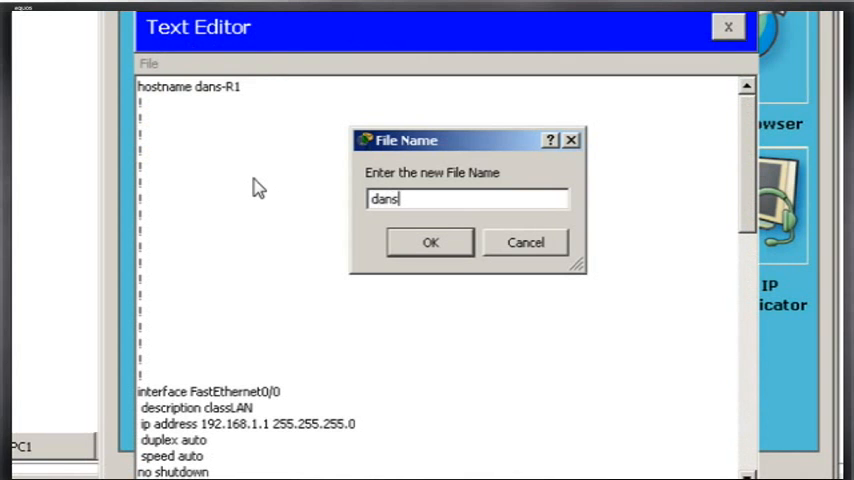
{"action": "type", "text": "-c"}
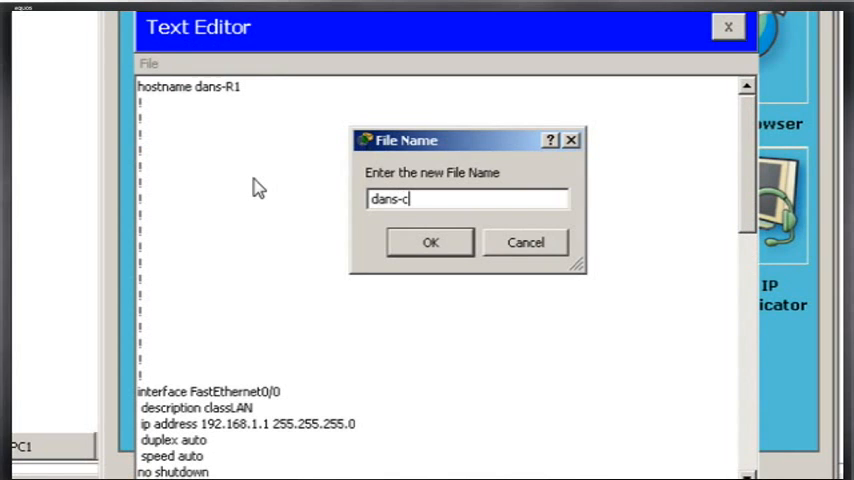
{"action": "type", "text": "onfi2"}
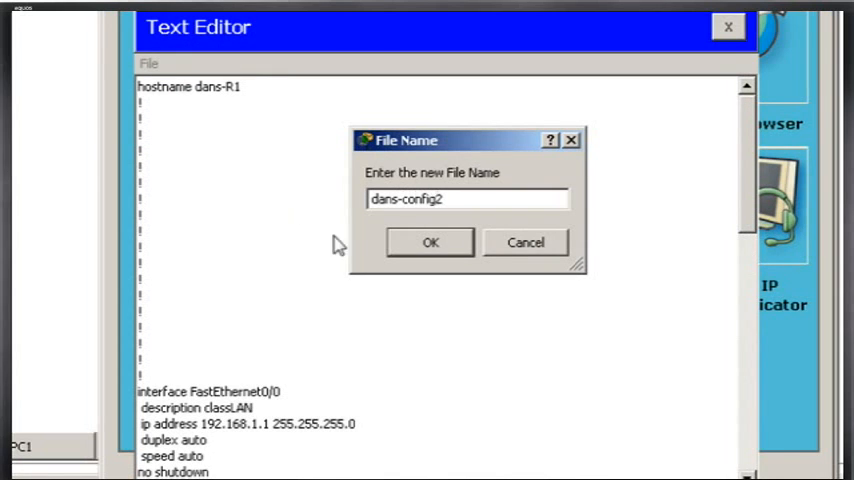
{"action": "left_click", "coordinate": [430, 242]}
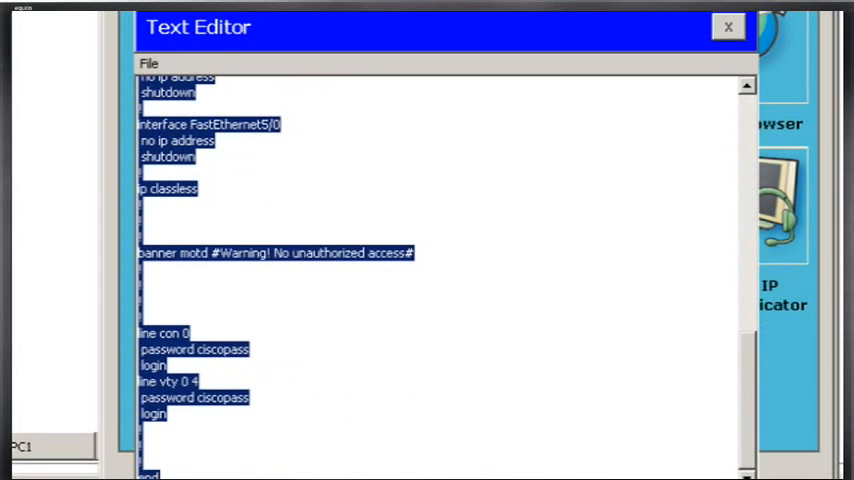
Step: Copy the whole edited configuration and paste it into an untitled Notepad document
{"action": "right_click", "coordinate": [175, 390]}
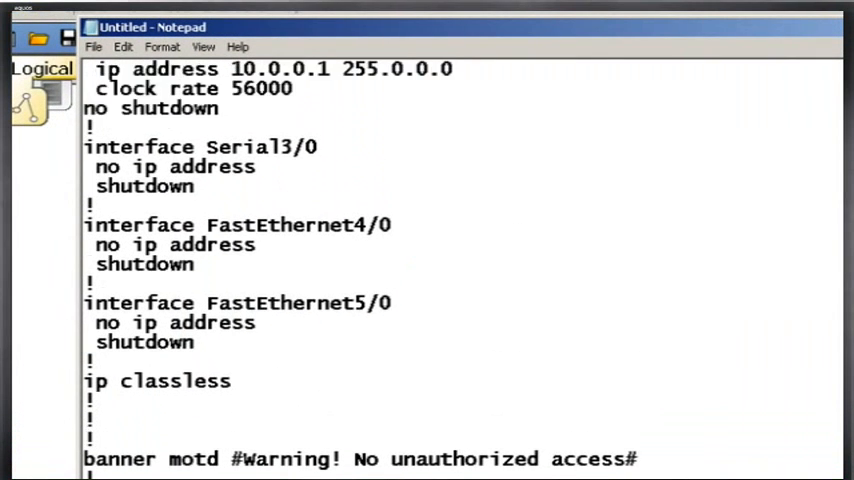
{"action": "scroll", "scroll_direction": "up", "scroll_amount": 3}
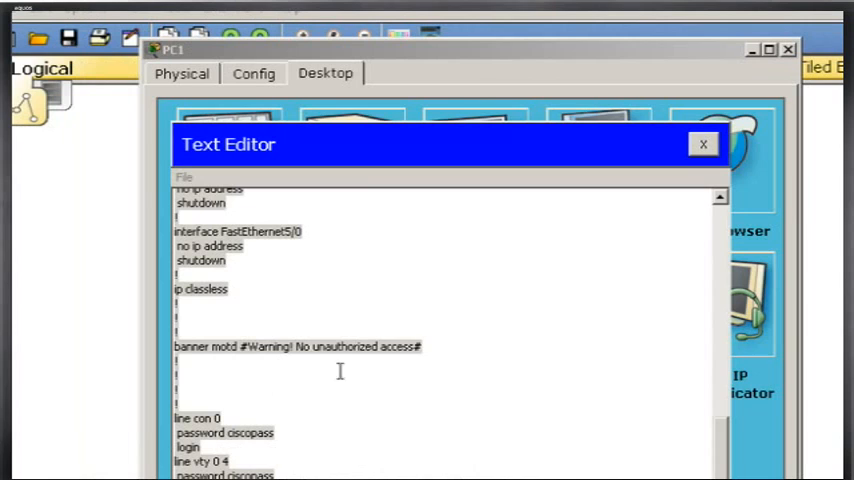
{"action": "mouse_move", "coordinate": [362, 166]}
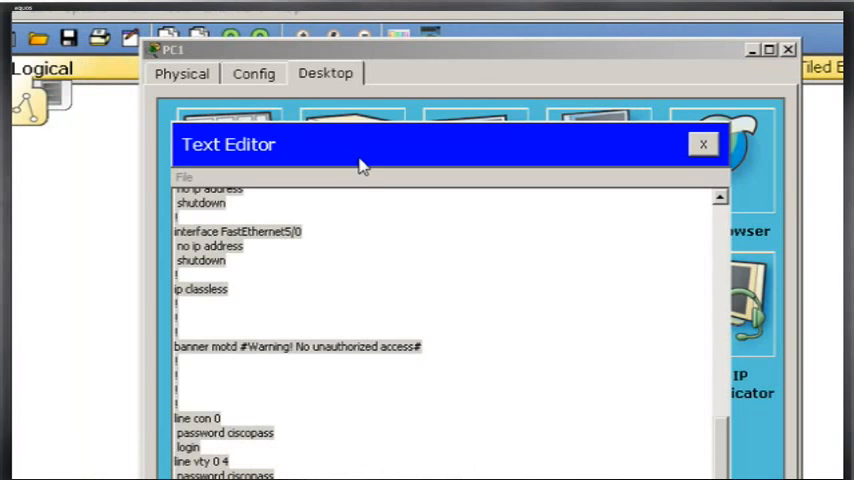
{"action": "mouse_move", "coordinate": [260, 394]}
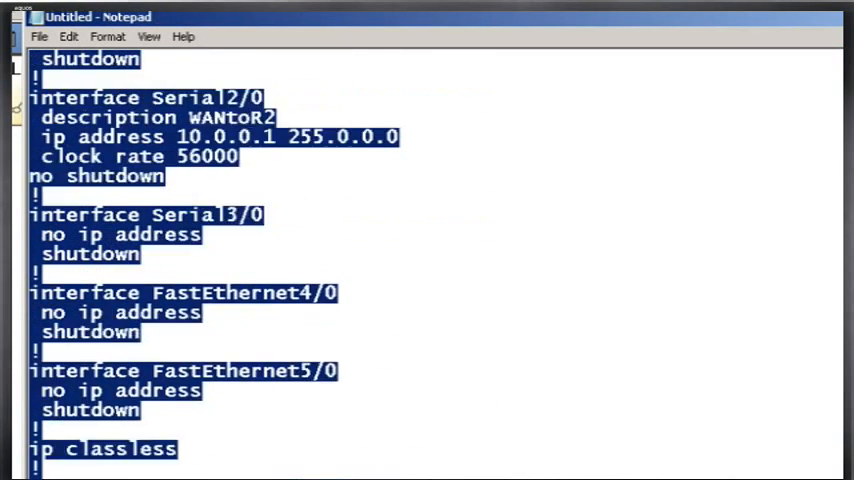
{"action": "scroll", "scroll_direction": "down", "scroll_amount": 3}
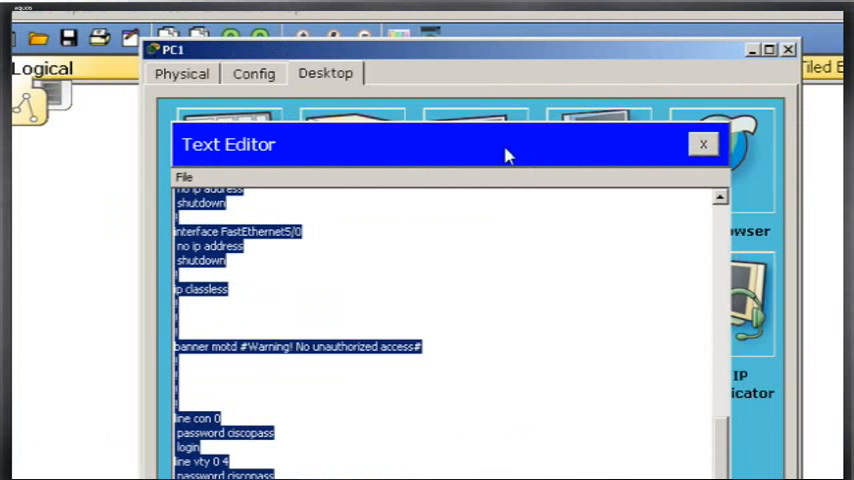
Step: From the router terminal, erase startup-config and reload the router
{"action": "left_click", "coordinate": [703, 143]}
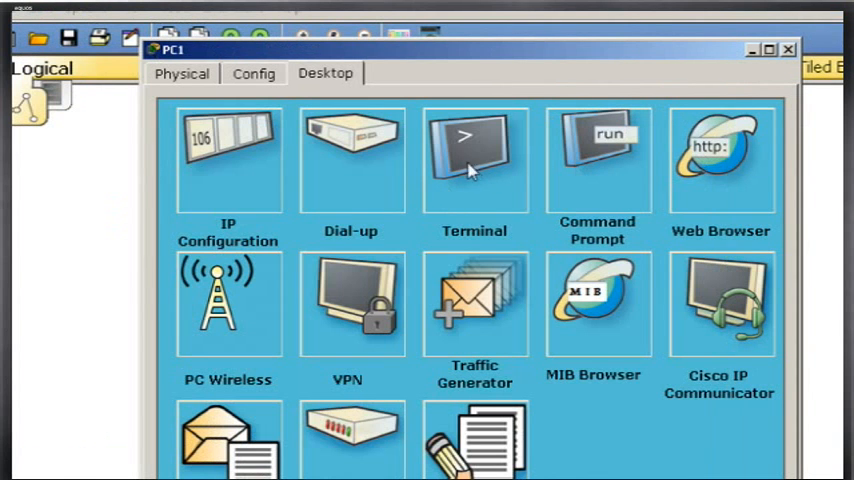
{"action": "left_click", "coordinate": [474, 160]}
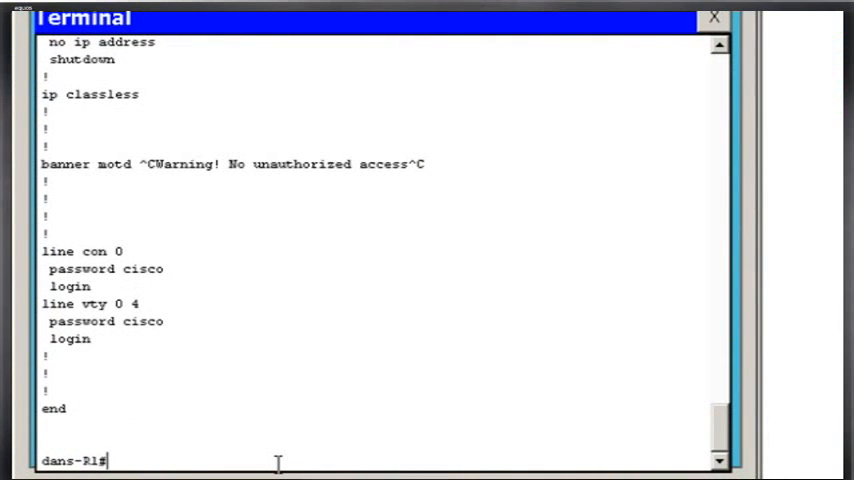
{"action": "type", "text": "er"}
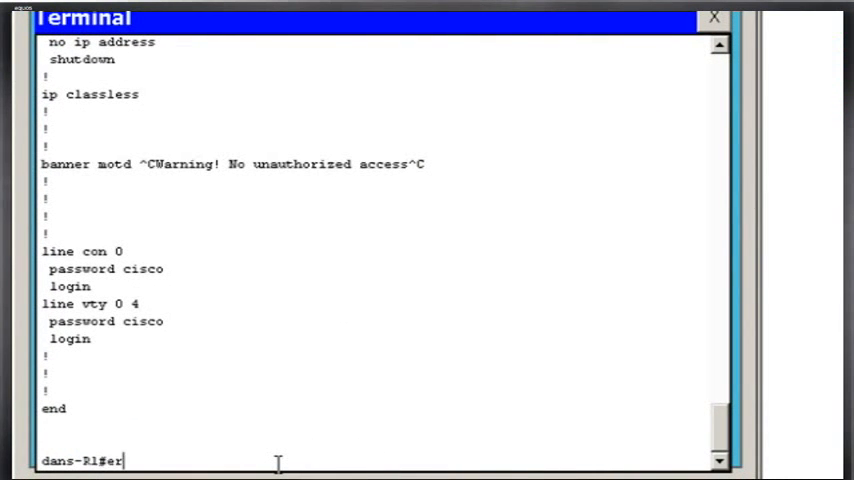
{"action": "type", "text": "erase sta"}
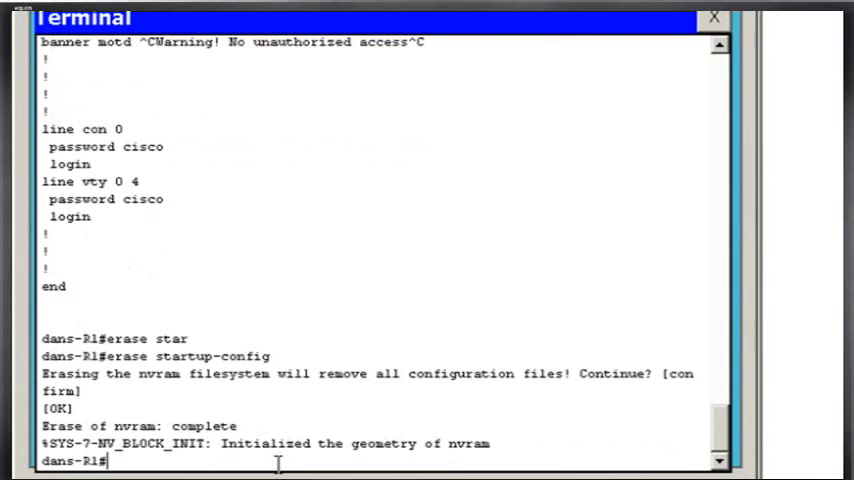
{"action": "type", "text": "rel"}
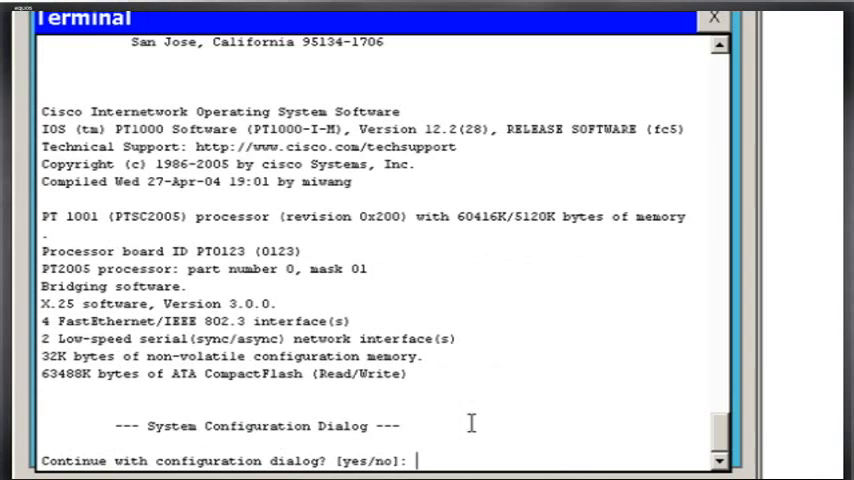
Step: Decline the setup dialog, enter enable, and confirm the blank default running configuration
{"action": "type", "text": "no"}
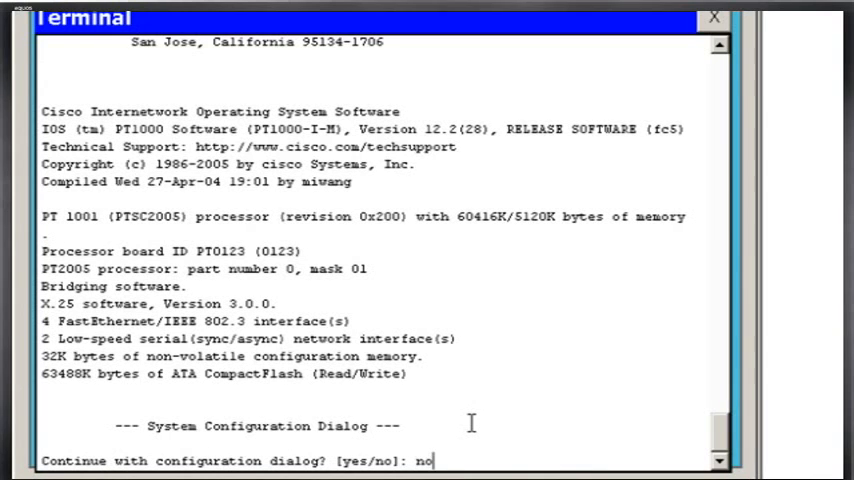
{"action": "mouse_move", "coordinate": [422, 408]}
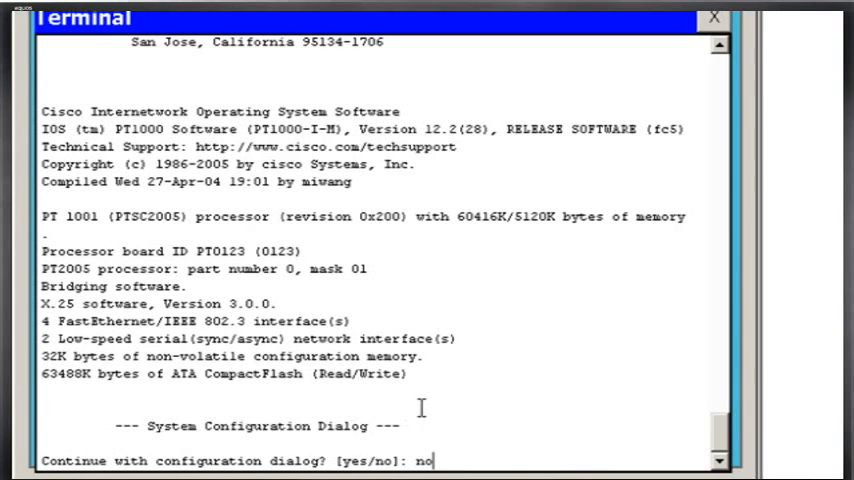
{"action": "key", "text": "Return"}
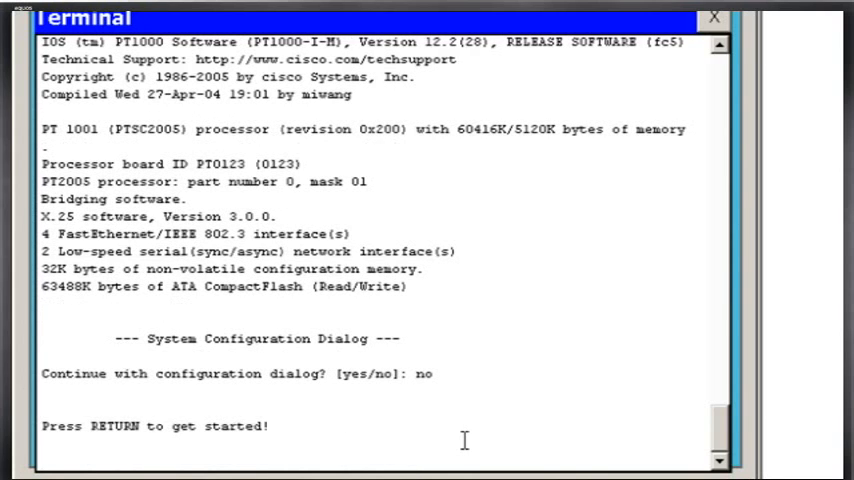
{"action": "key", "text": "return"}
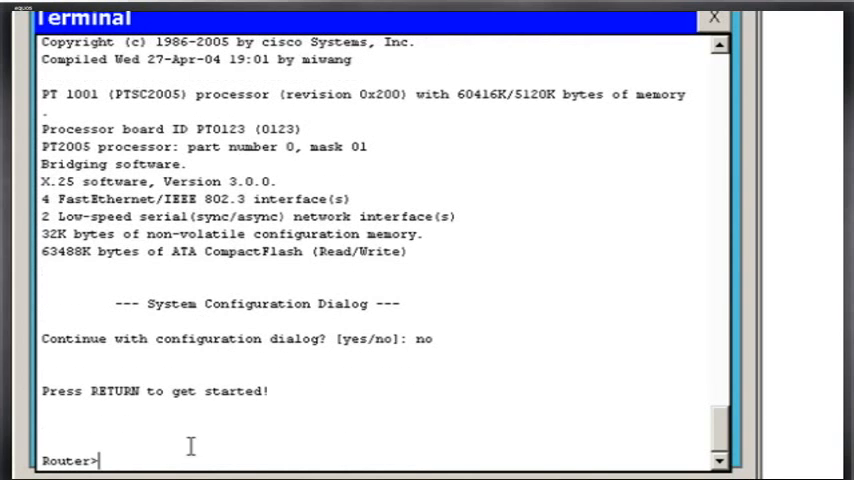
{"action": "double_click", "coordinate": [63, 461]}
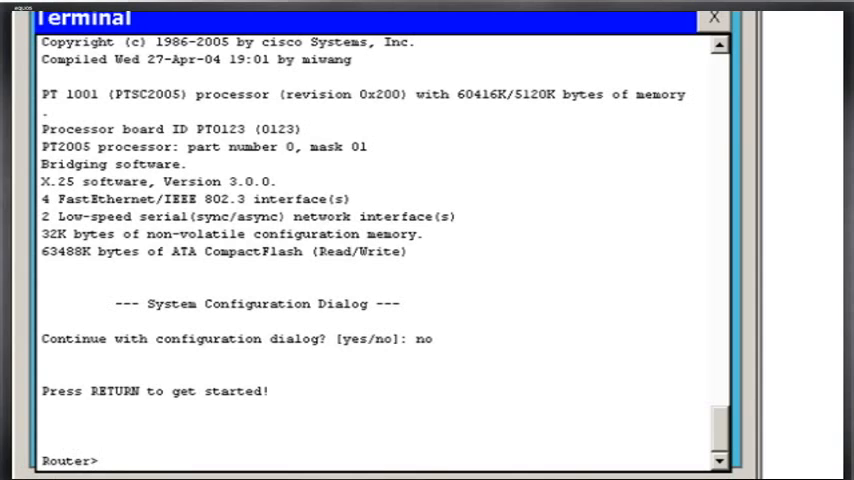
{"action": "mouse_move", "coordinate": [170, 425]}
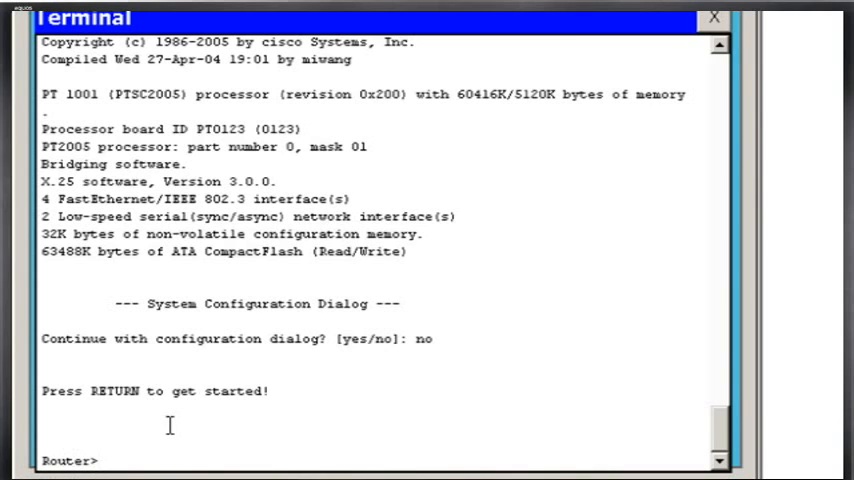
{"action": "type", "text": "en"}
{"action": "type", "text": "c"}
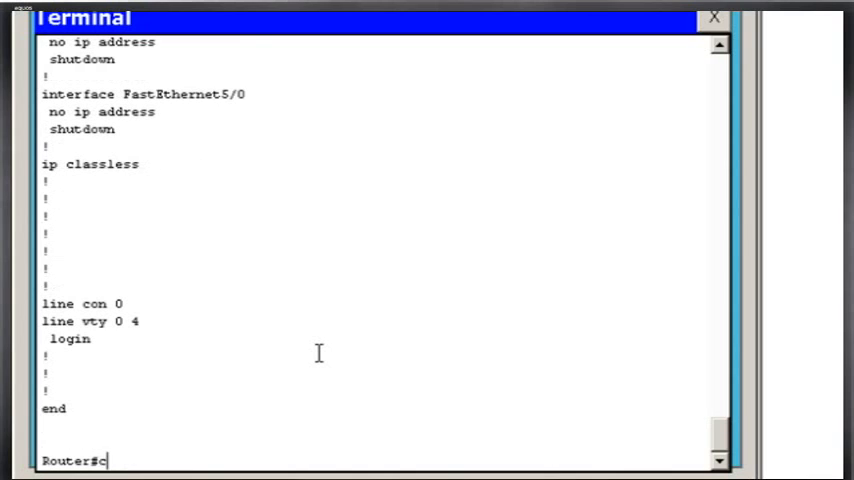
Step: Enter configure terminal, paste the saved configuration restoring dans-R1, and review the applied commands
{"action": "type", "text": "onfigure"}
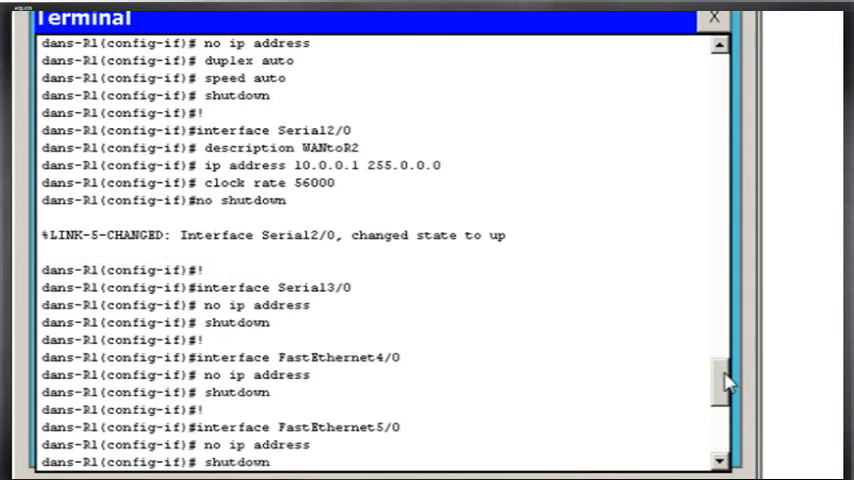
{"action": "scroll", "scroll_direction": "up", "scroll_amount": 3}
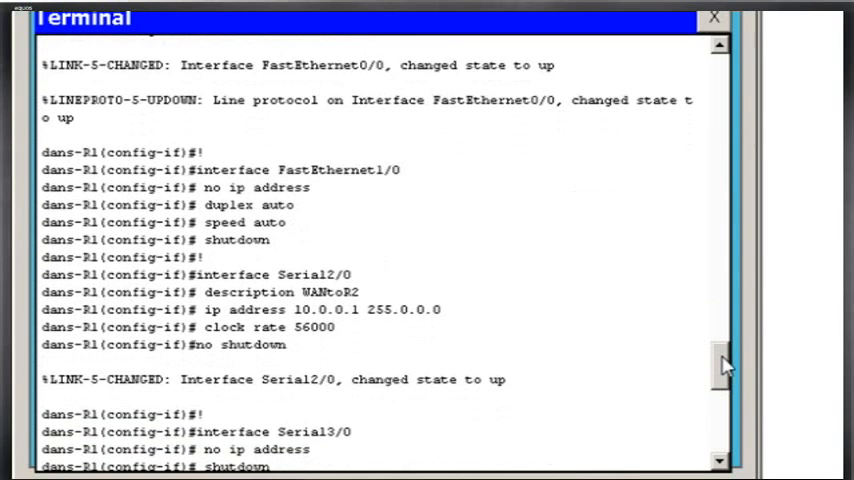
{"action": "scroll", "scroll_direction": "down", "scroll_amount": 3}
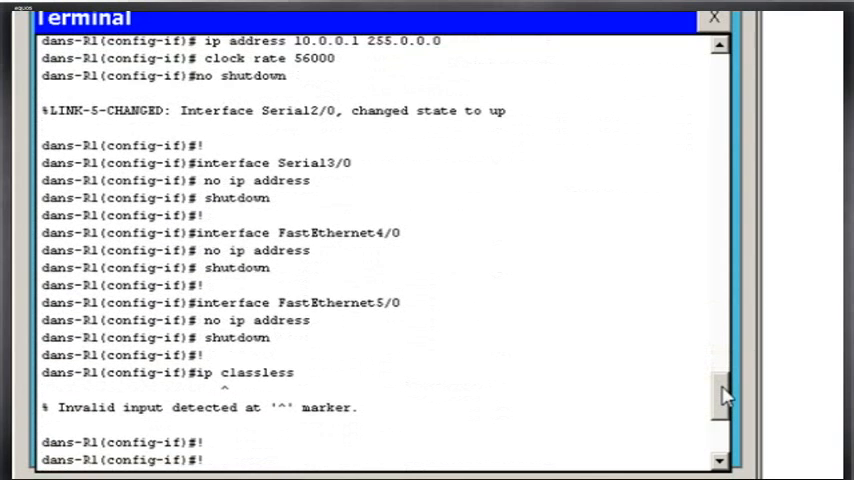
{"action": "scroll", "scroll_direction": "down", "scroll_amount": 3}
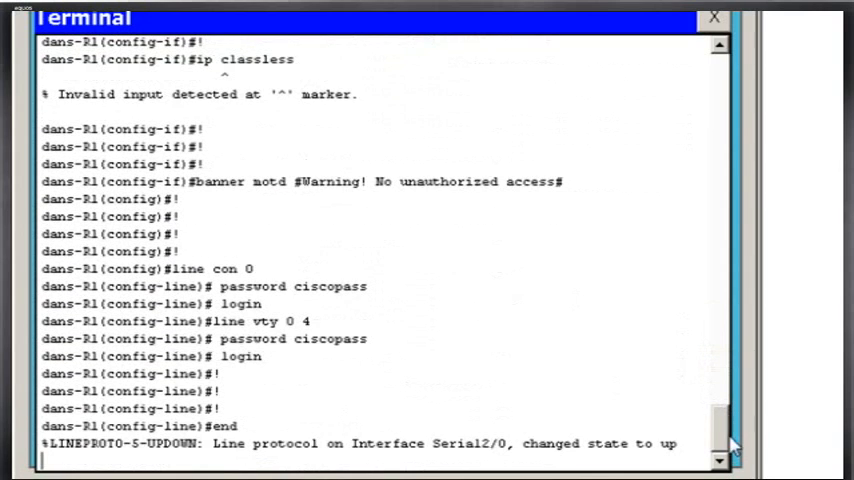
{"action": "mouse_move", "coordinate": [418, 289]}
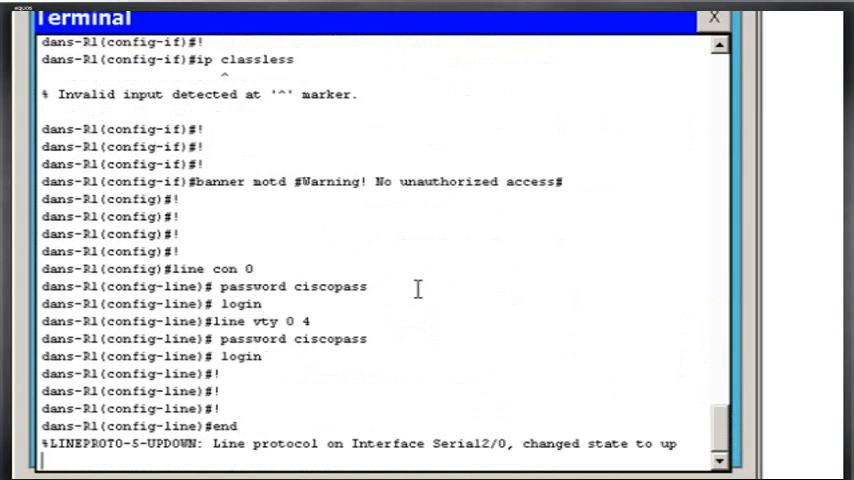
{"action": "scroll", "scroll_direction": "up", "scroll_amount": 3}
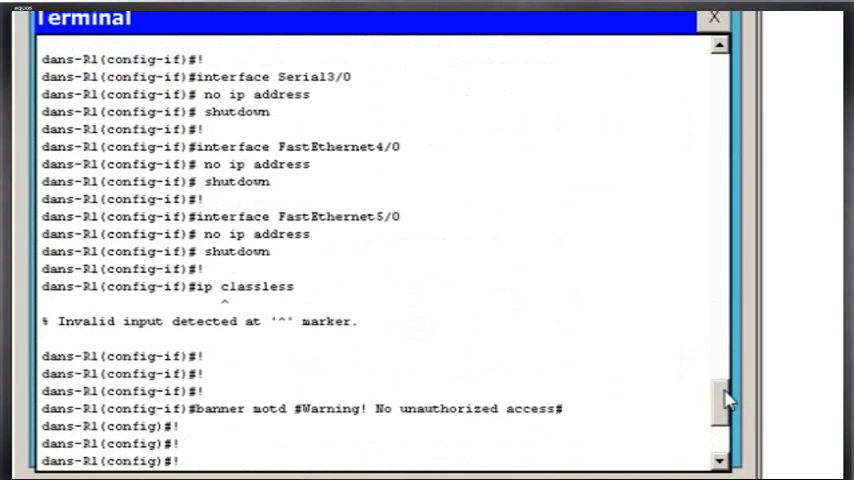
{"action": "scroll", "scroll_direction": "down", "scroll_amount": 3}
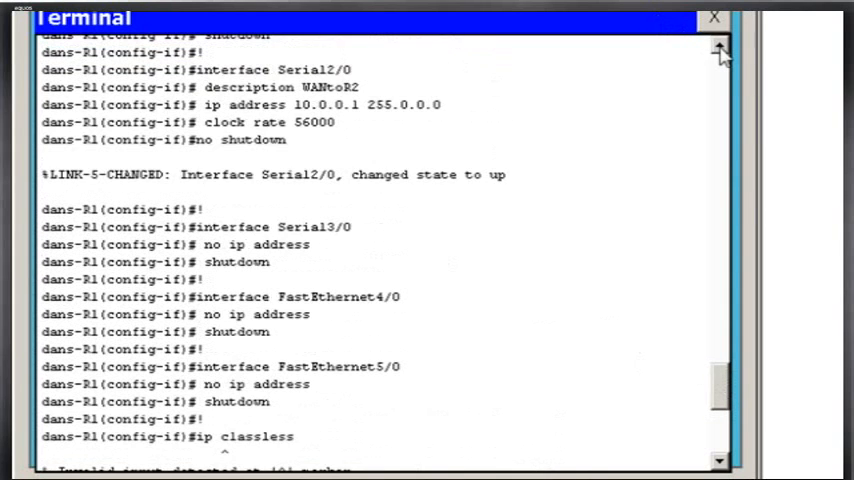
{"action": "mouse_move", "coordinate": [477, 188]}
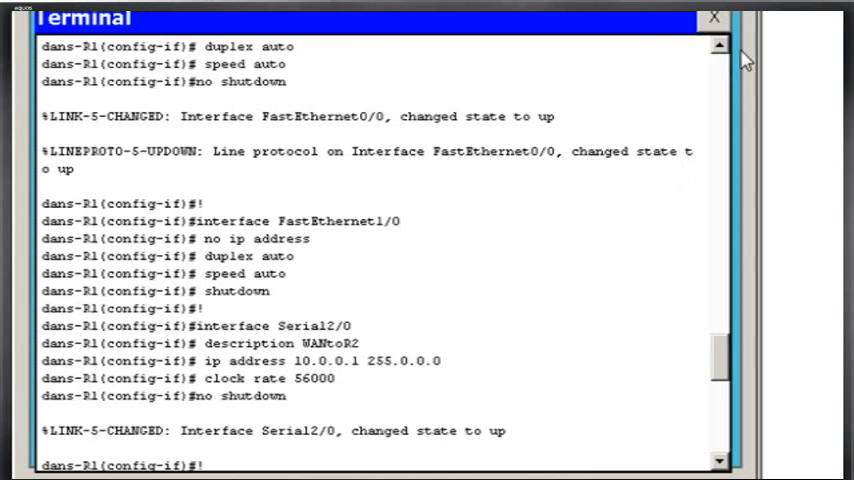
{"action": "scroll", "scroll_direction": "up", "scroll_amount": 3}
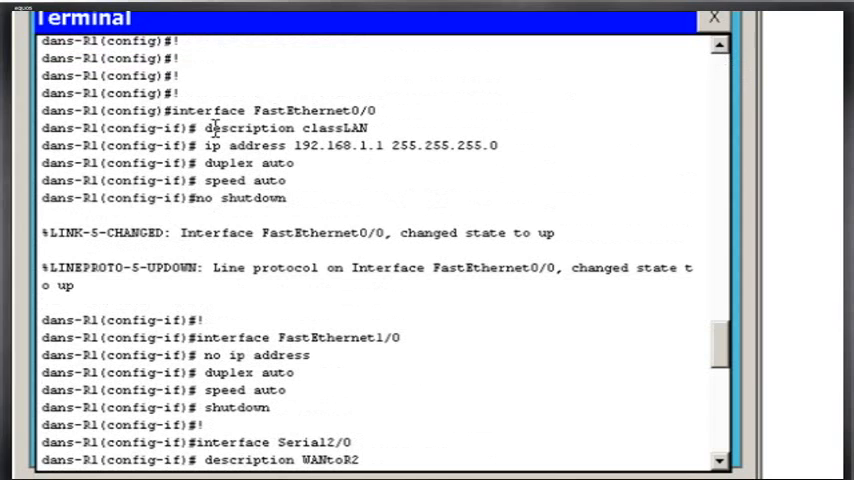
{"action": "mouse_move", "coordinate": [700, 338]}
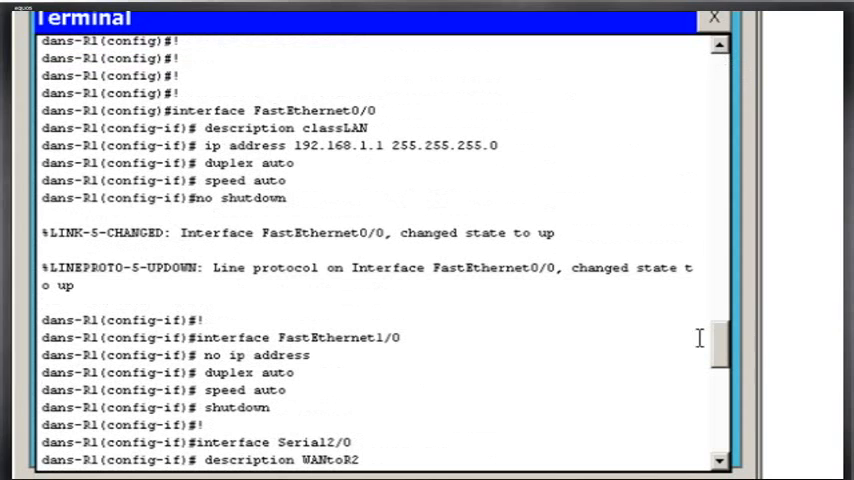
{"action": "mouse_move", "coordinate": [722, 347]}
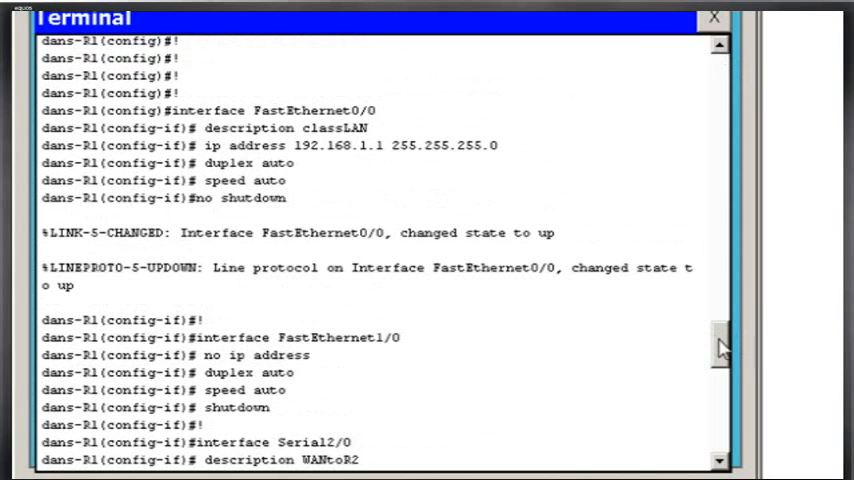
{"action": "scroll", "scroll_direction": "down", "scroll_amount": 3}
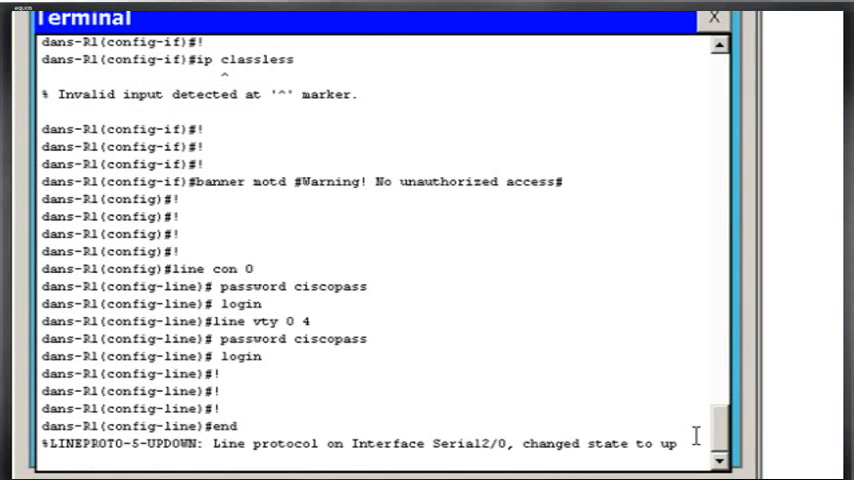
{"action": "mouse_move", "coordinate": [681, 443]}
{"action": "type", "text": "c"}
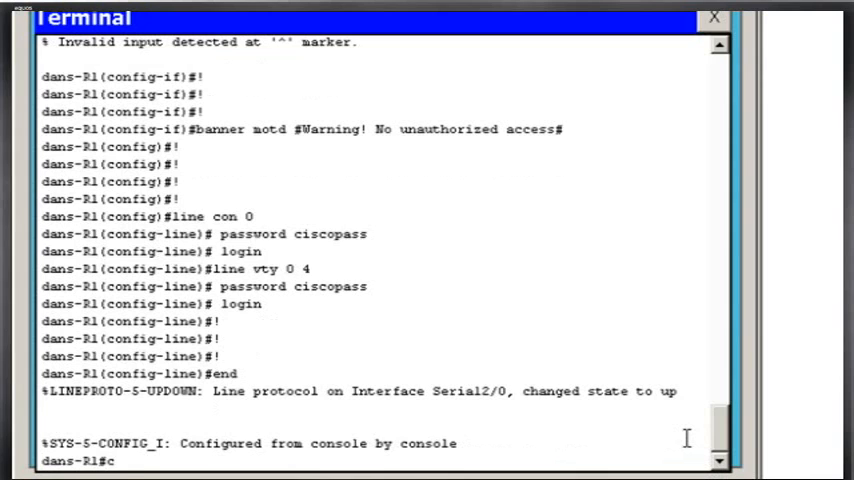
Step: Enter copy running-config startup-config at the dans-R1# prompt
{"action": "type", "text": "opy run"}
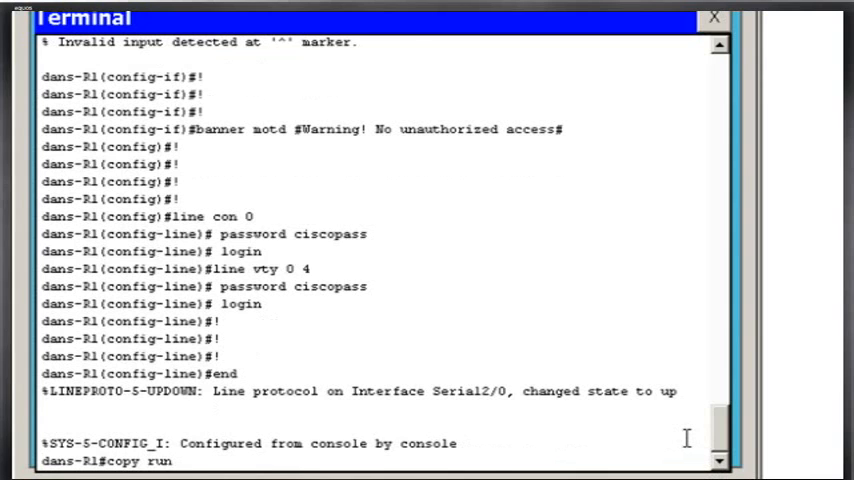
{"action": "type", "text": "copy running-config s"}
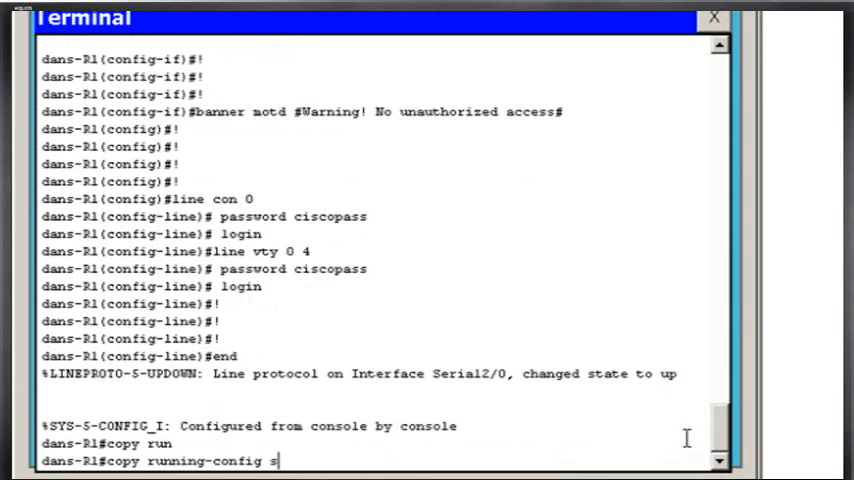
{"action": "type", "text": "tartup-config"}
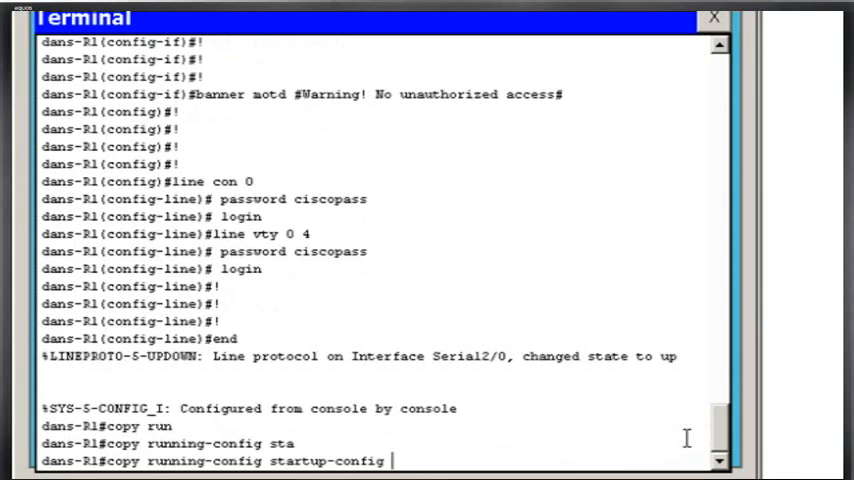